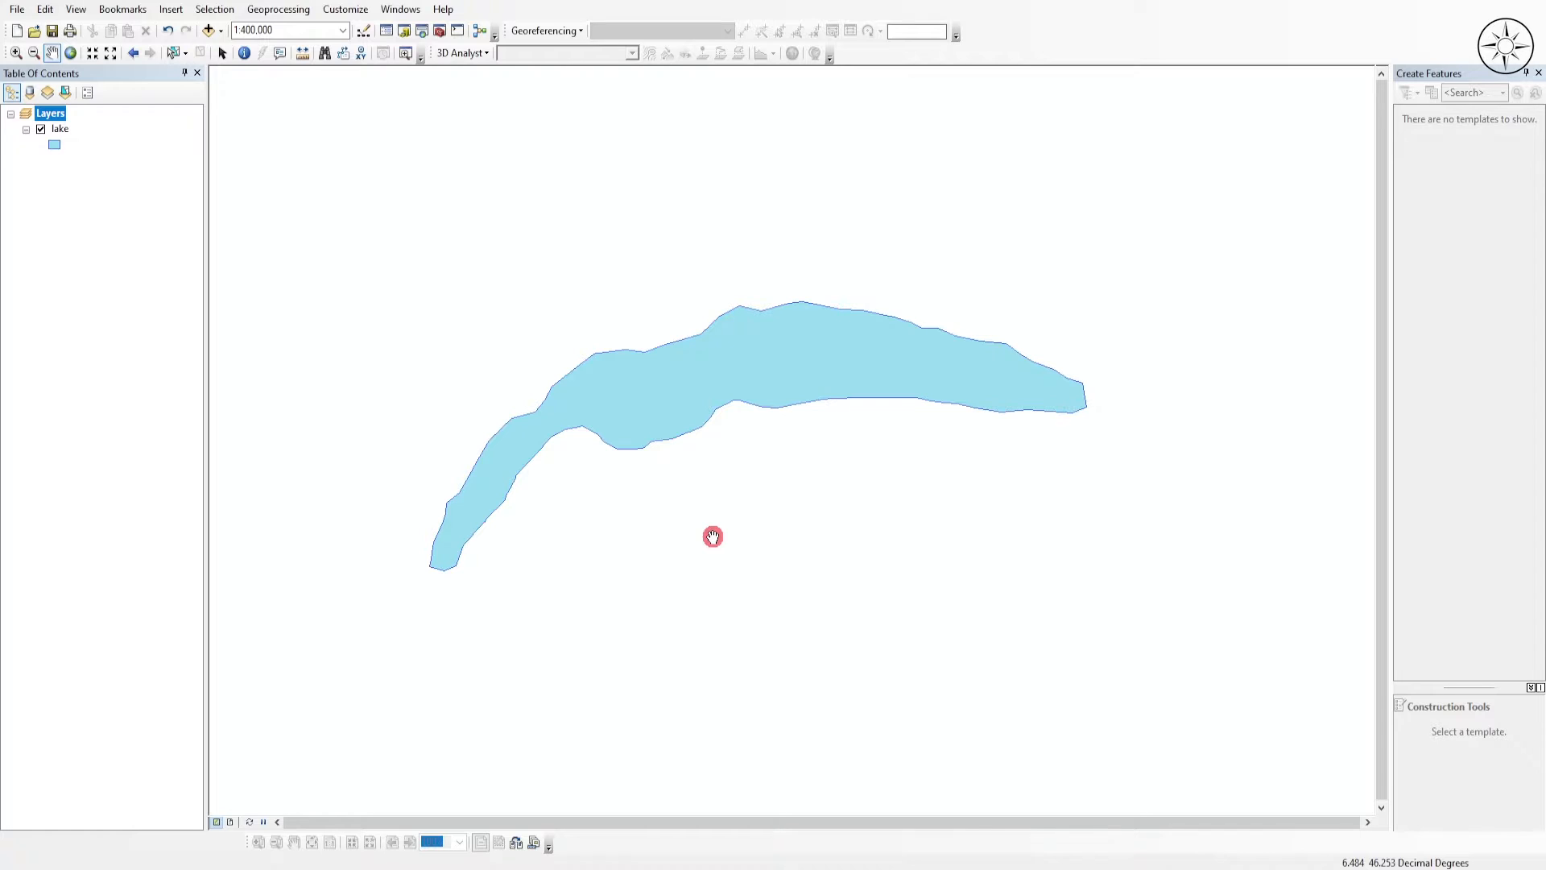
mouse_move(422, 30)
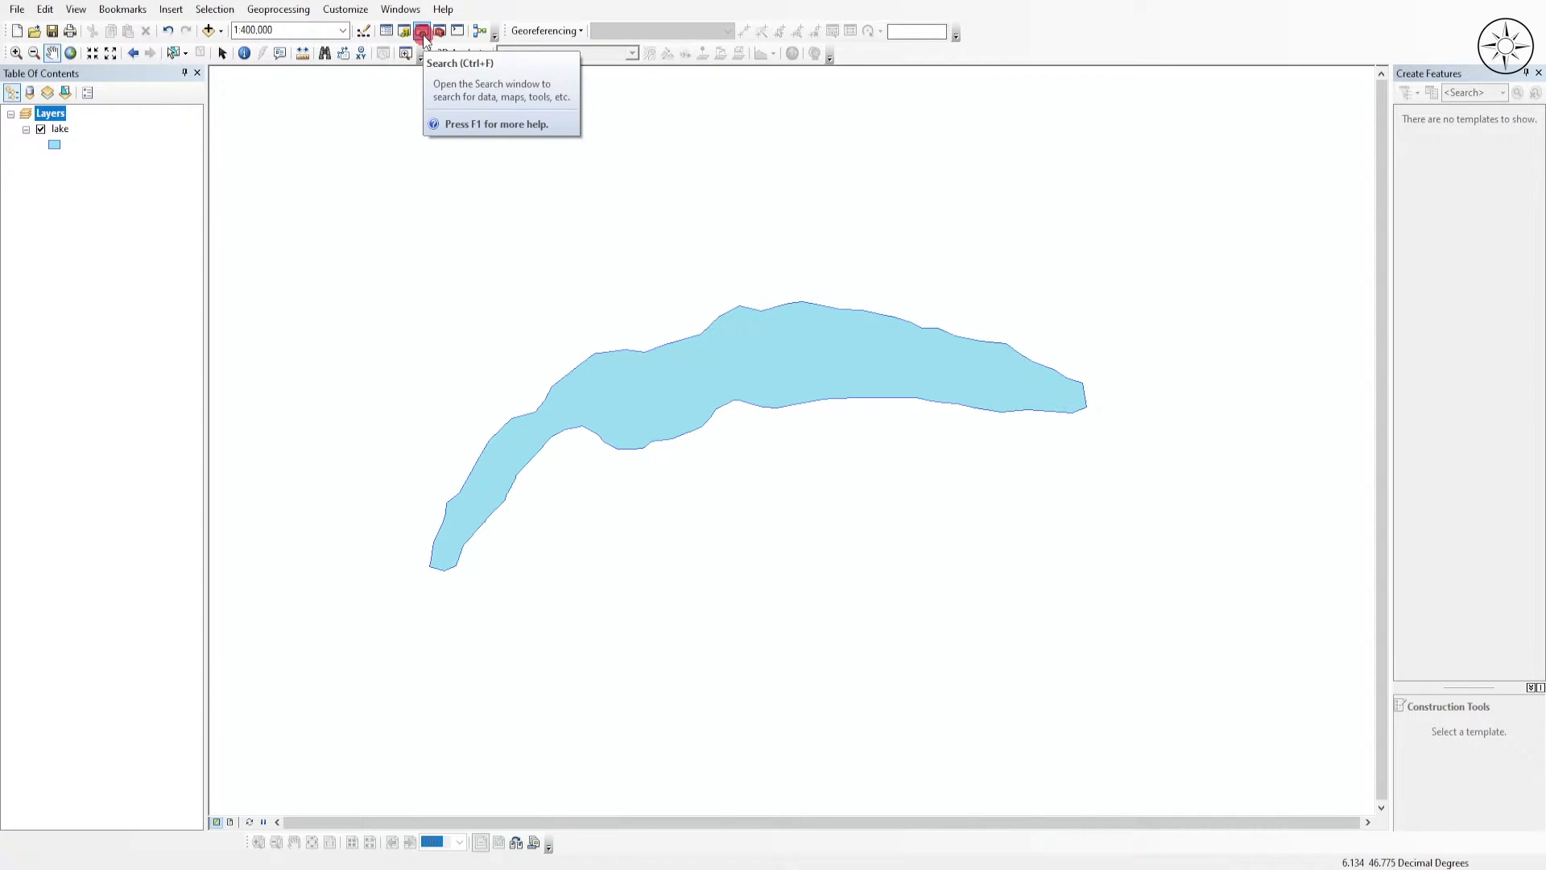
- Search ArcMap tools for 'kmz' to find the Layer To KML conversion tool
left_click(422, 31)
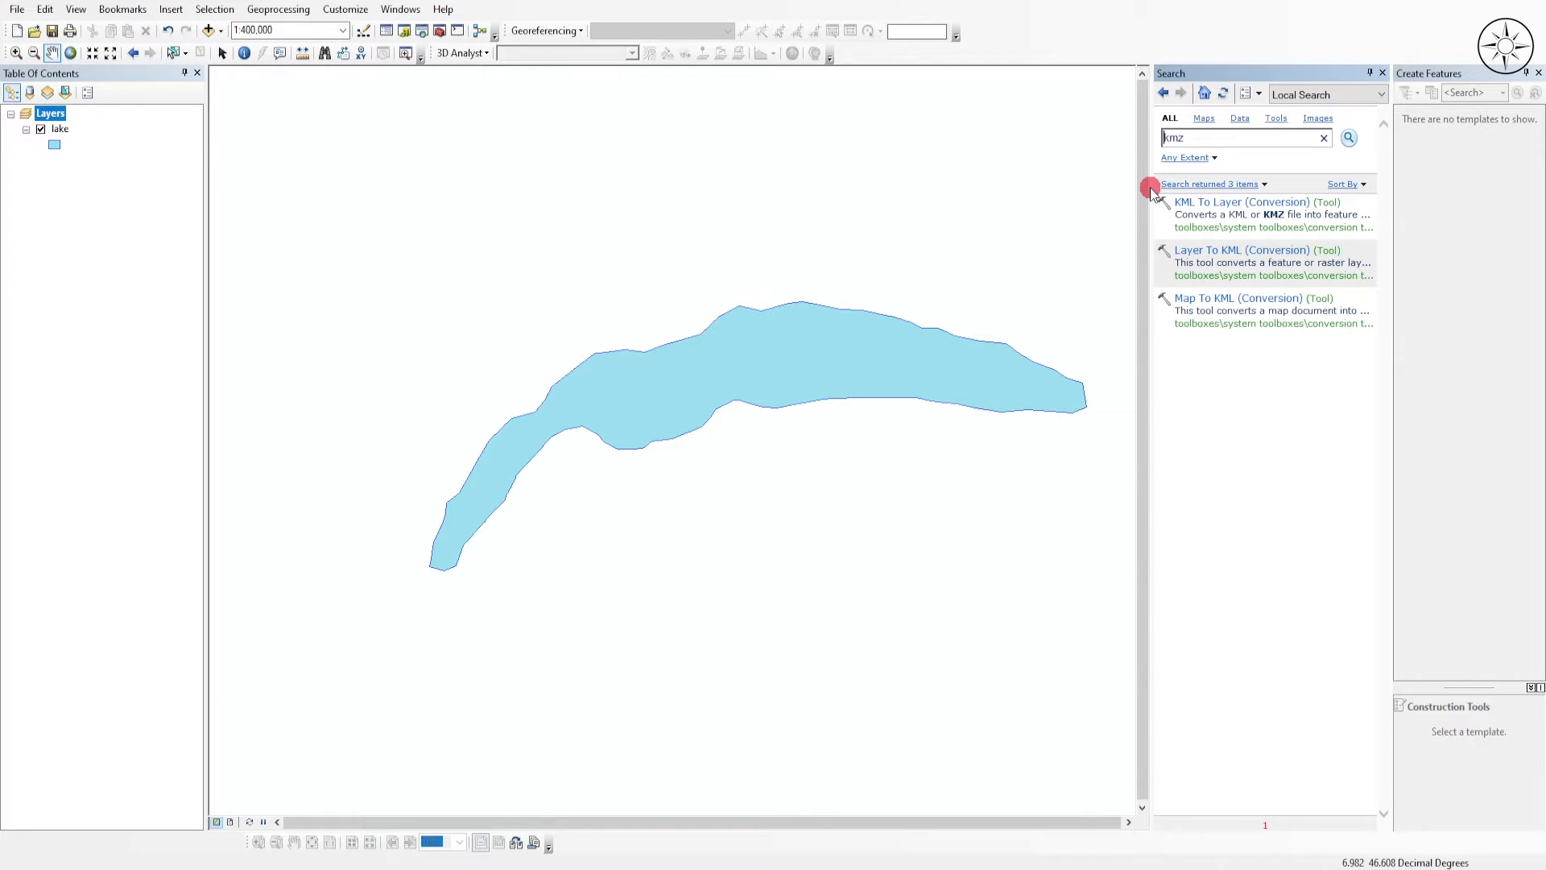
mouse_move(1244, 311)
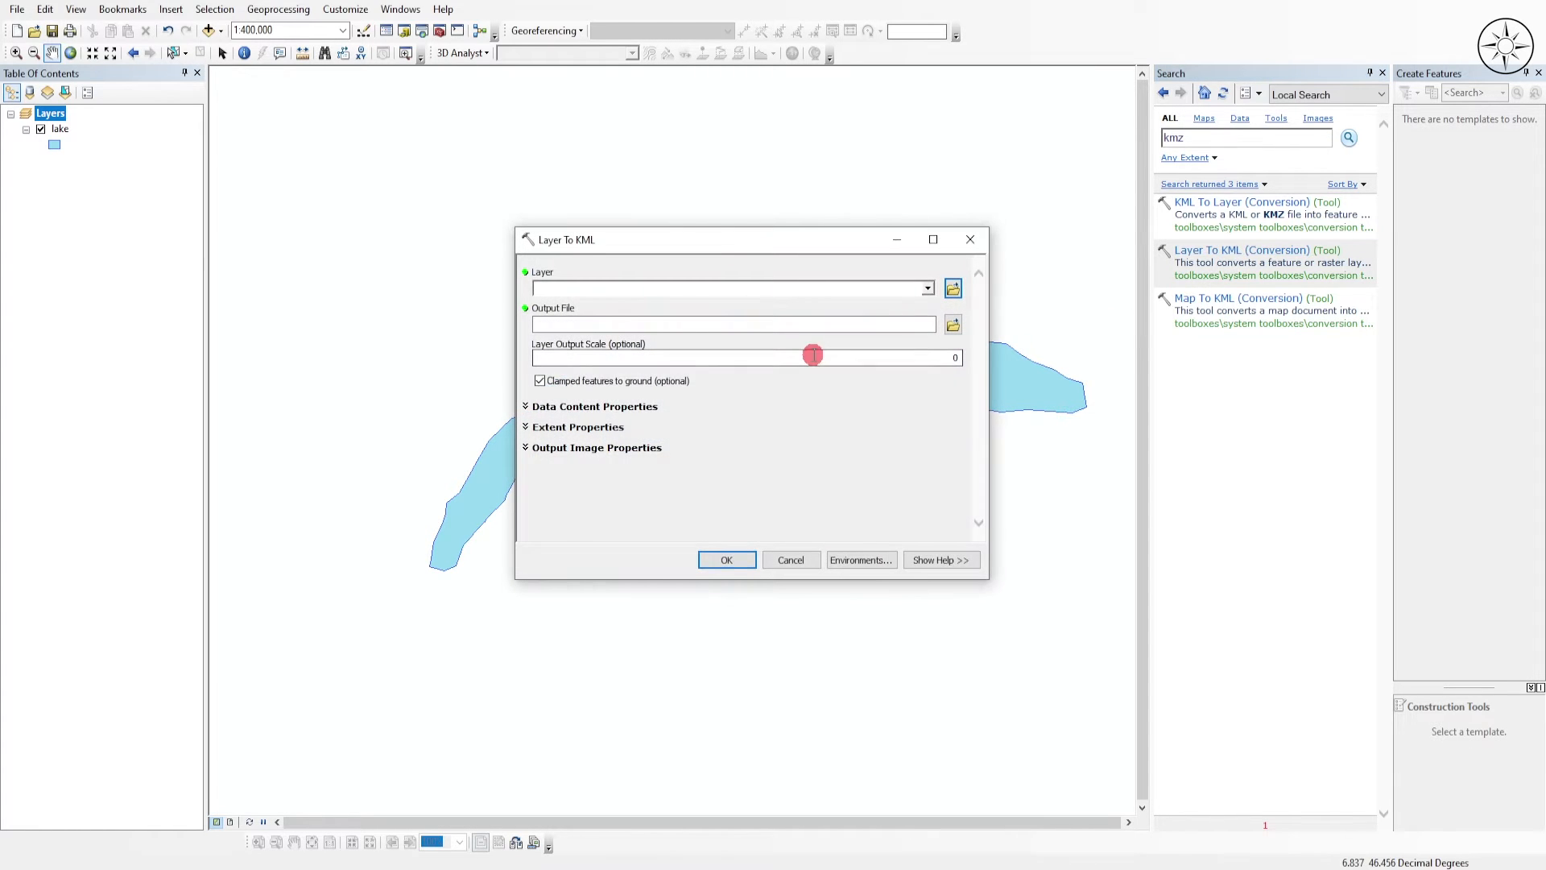
- Run Layer To KML on the lake layer, saving lake.kmz in Desktop\shp_kmz
left_click(925, 288)
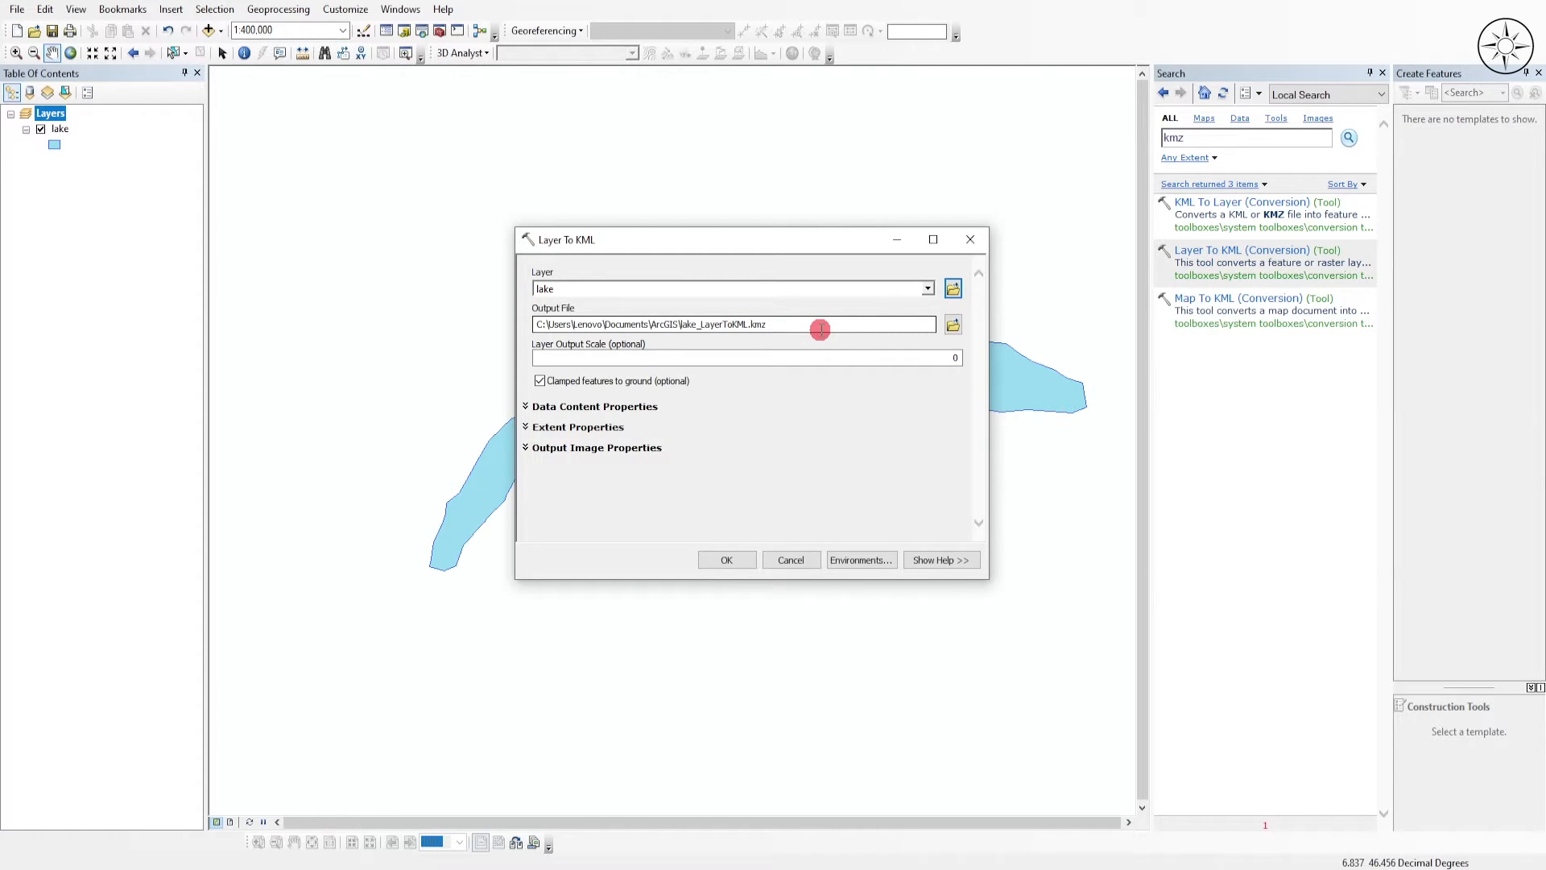
left_click(950, 323)
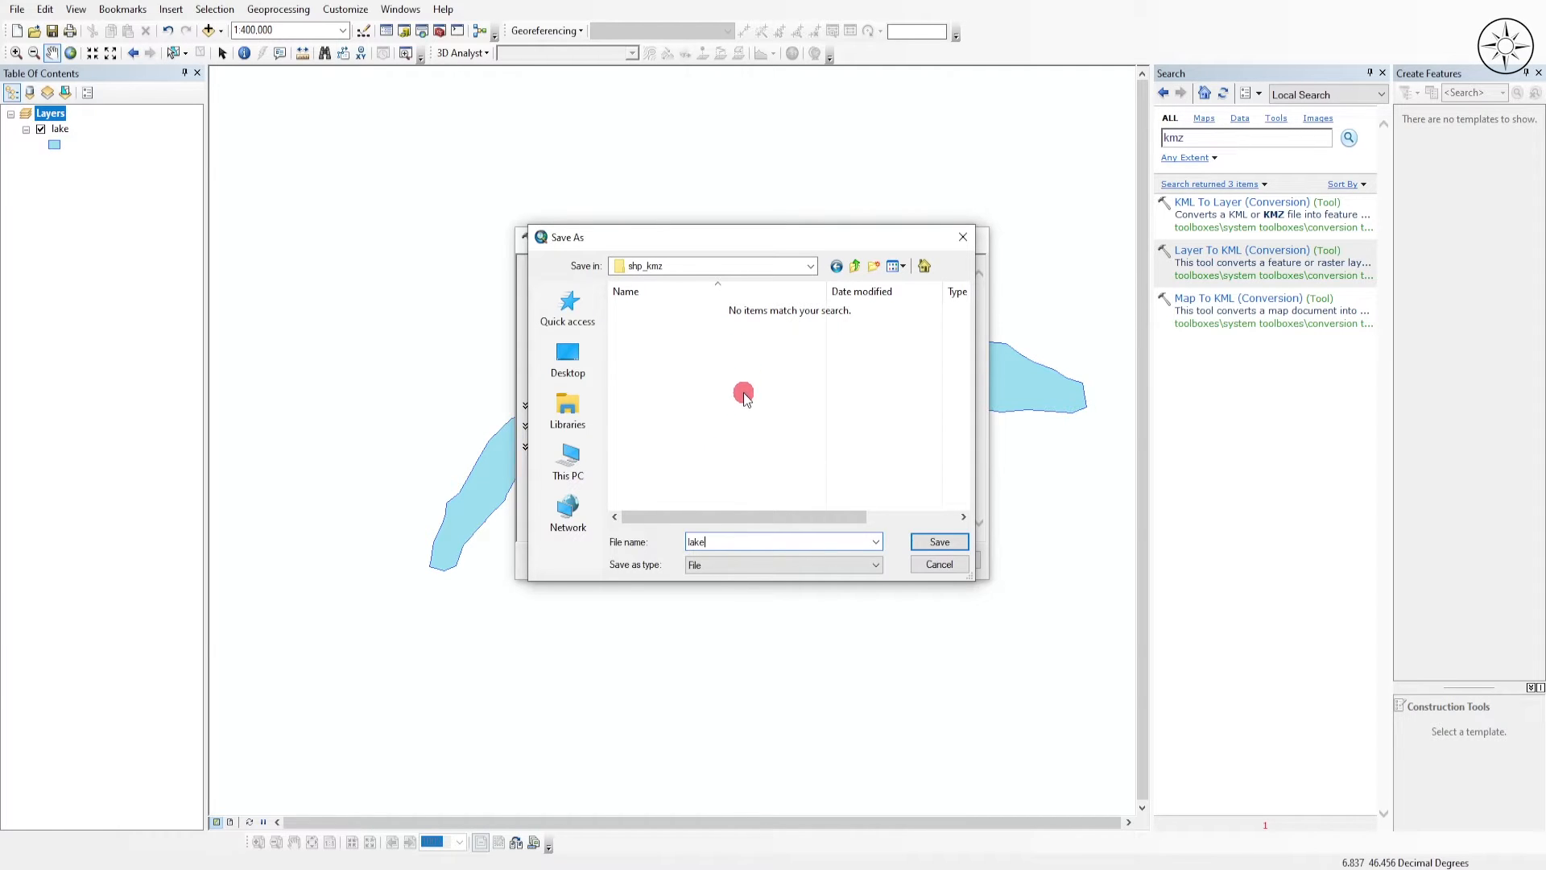
left_click(937, 541)
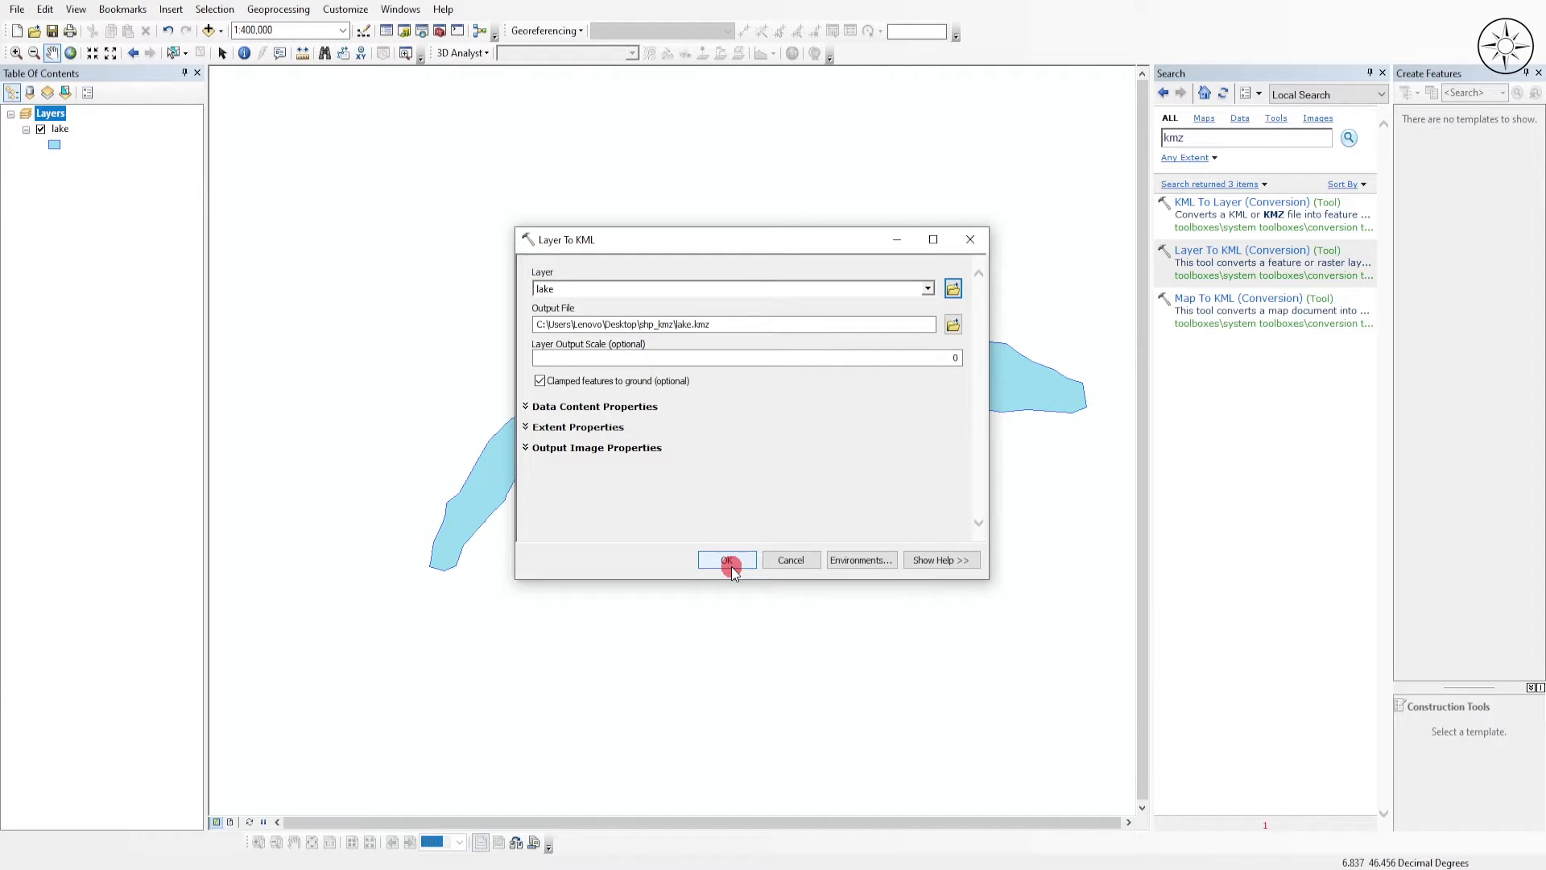
left_click(727, 559)
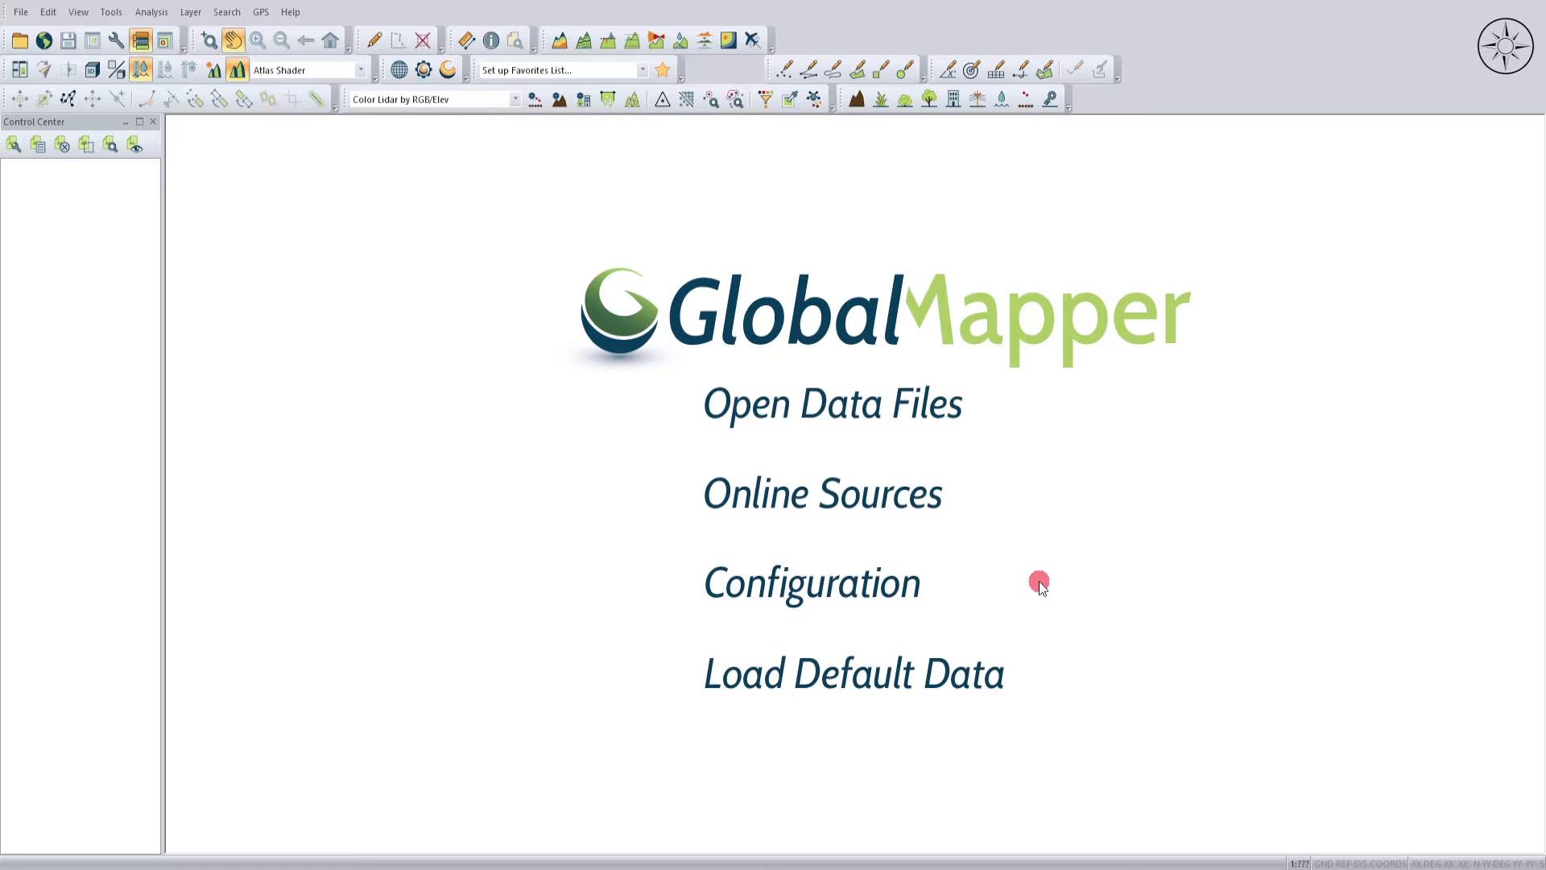
mouse_move(838, 533)
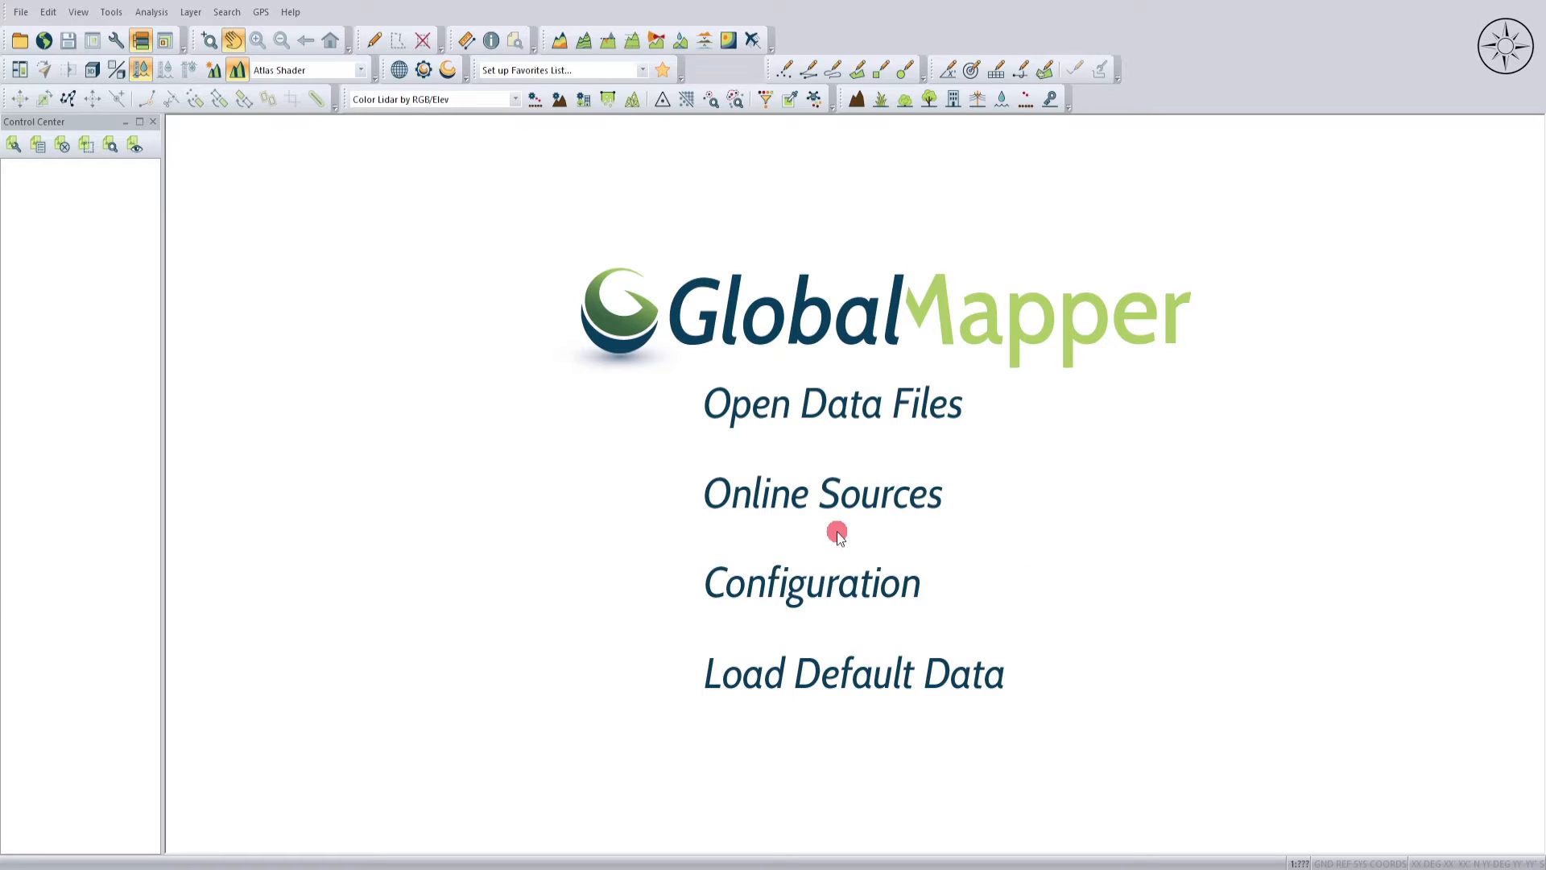
mouse_move(811, 426)
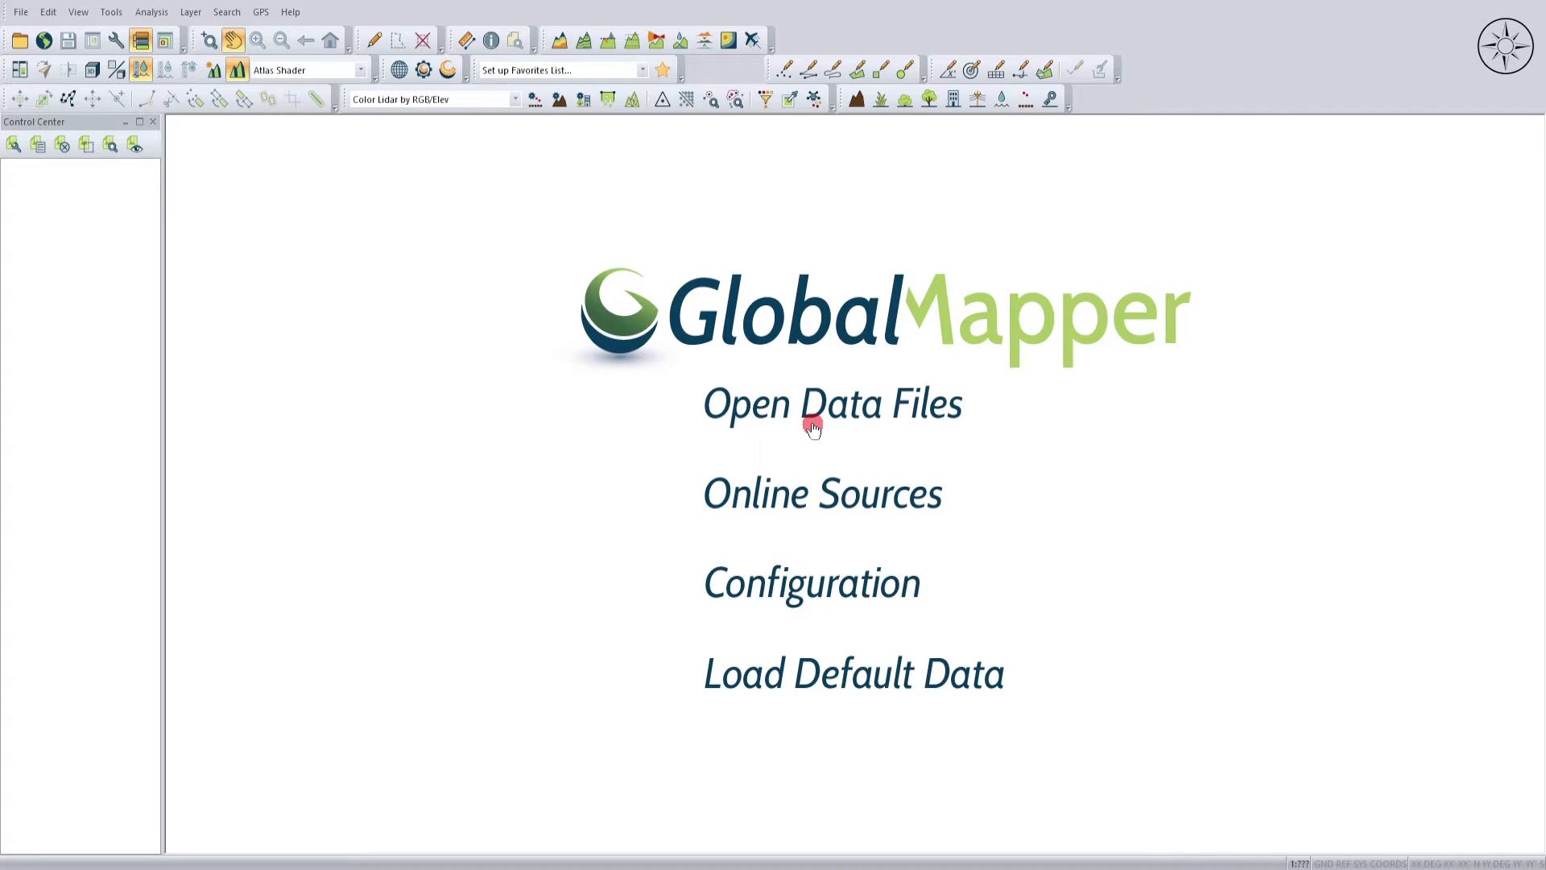
- Open lake.shp through Global Mapper's Open Data Files
left_click(831, 404)
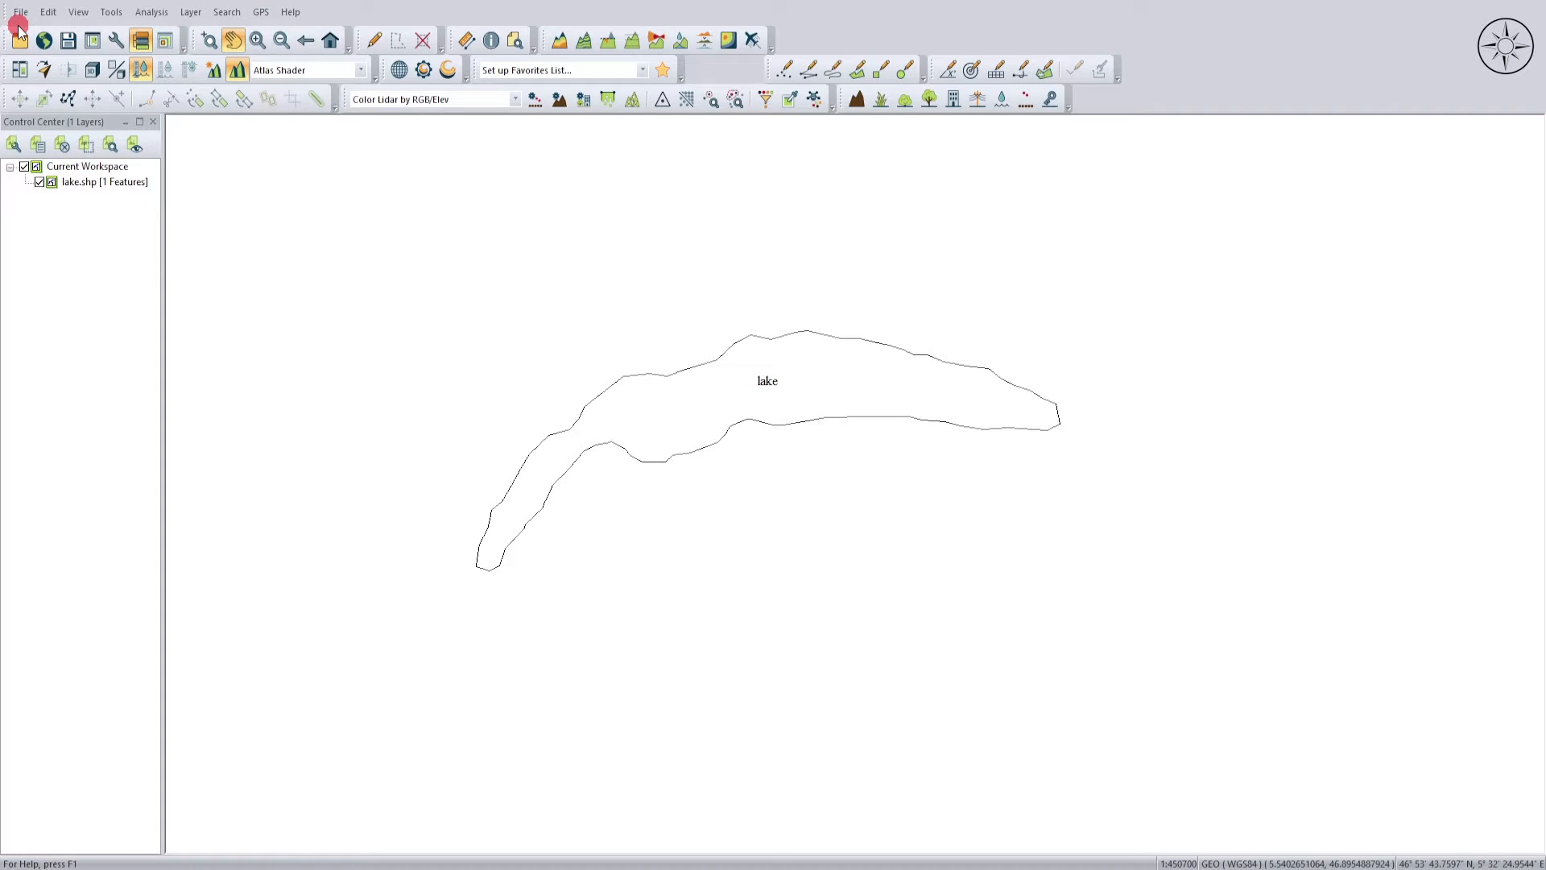
- Export the lake layer as KMZ 'lake2' in shp_kmz, then open MyGeodata's SHP-to-KMZ page
left_click(18, 12)
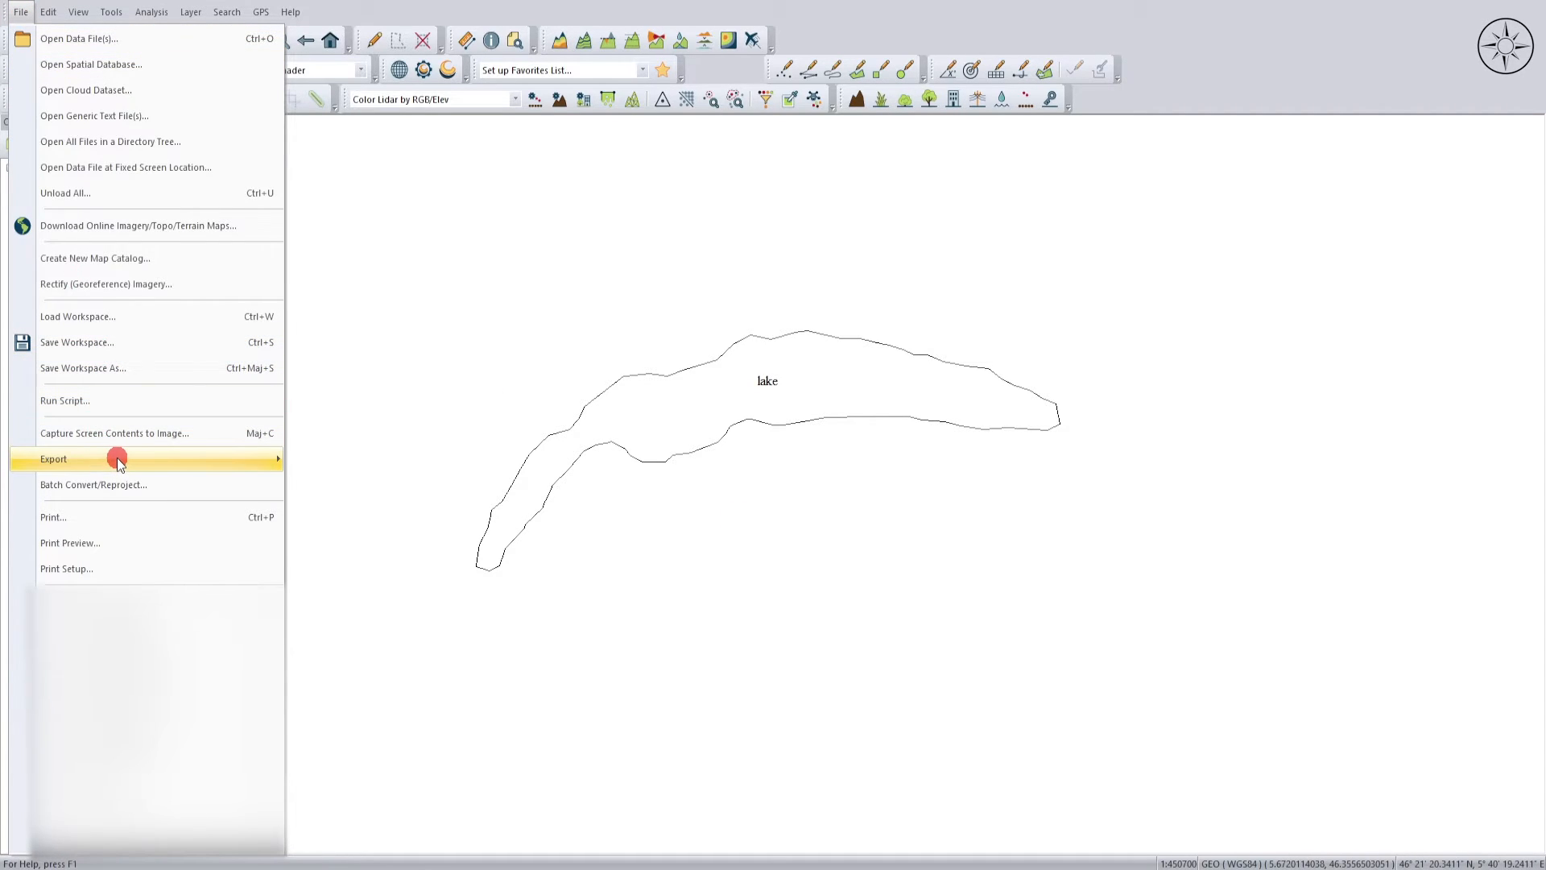
left_click(53, 458)
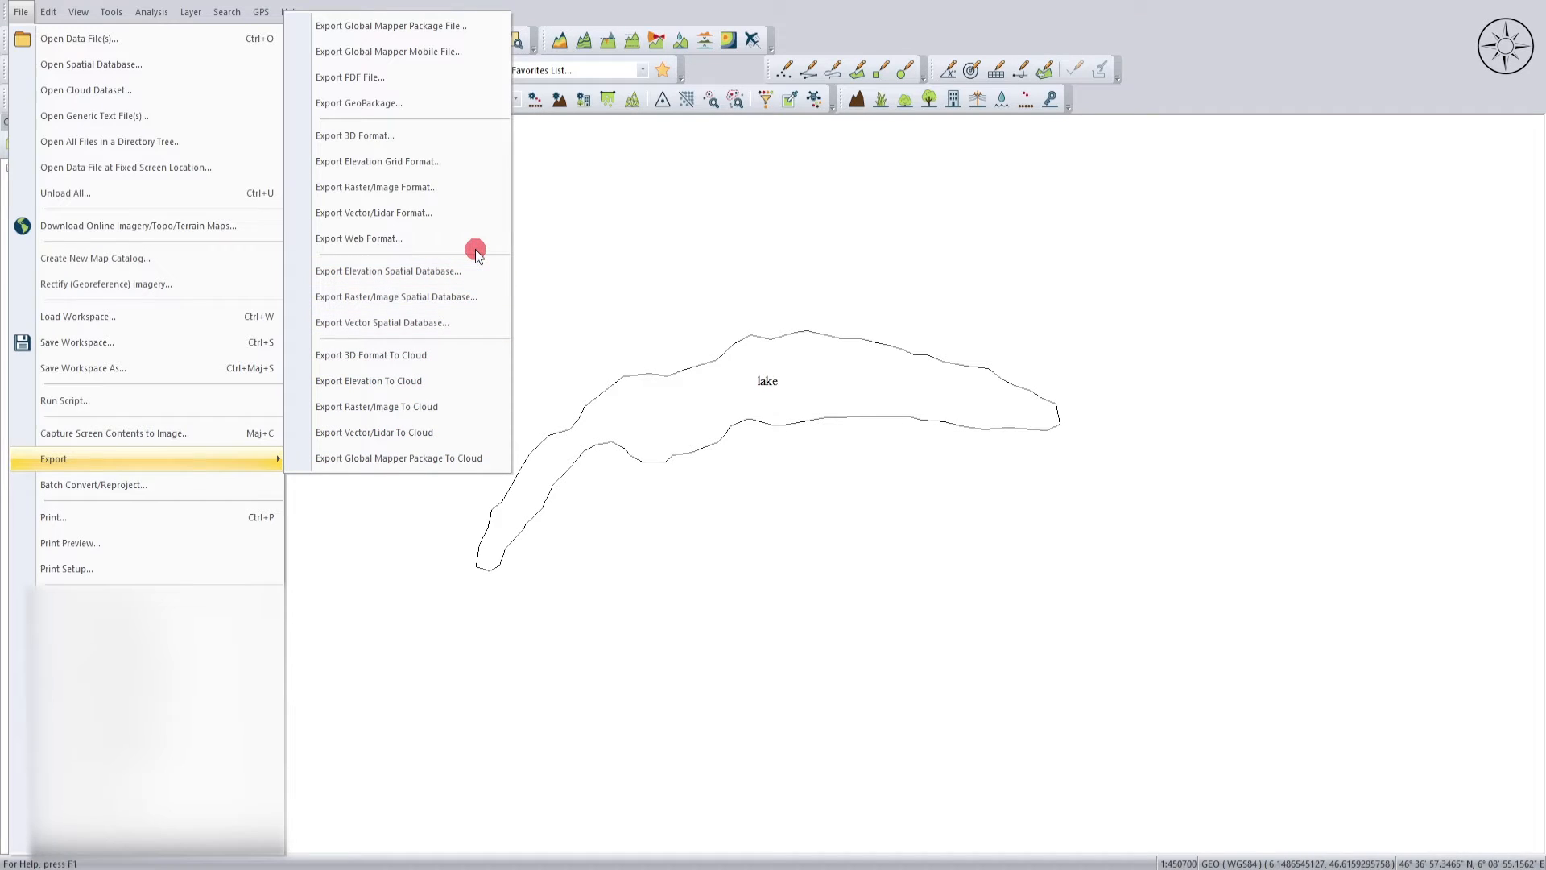
mouse_move(469, 217)
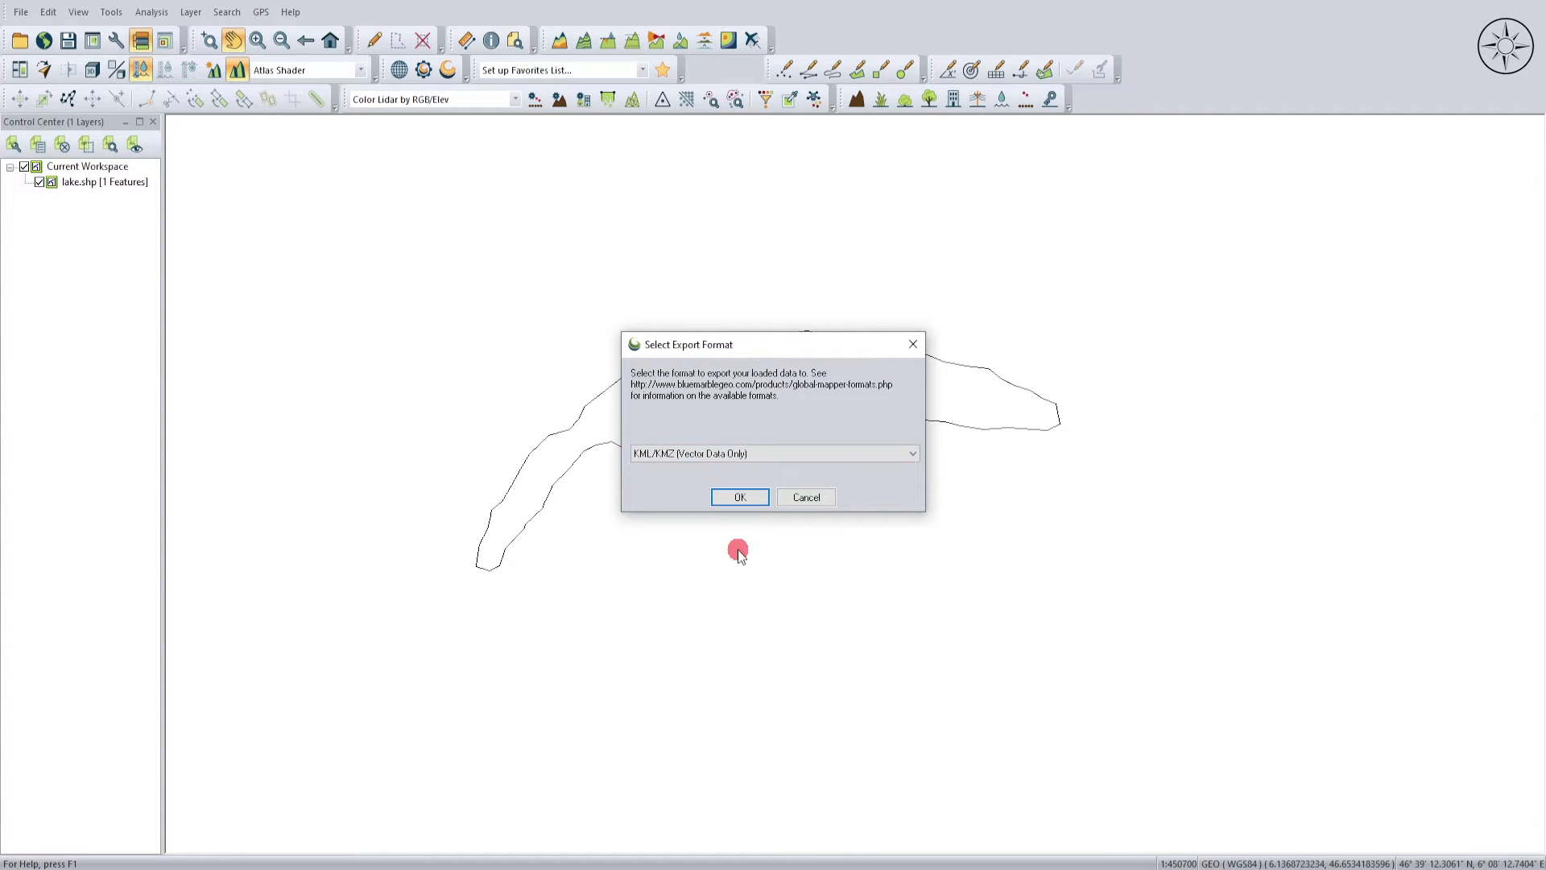
left_click(739, 496)
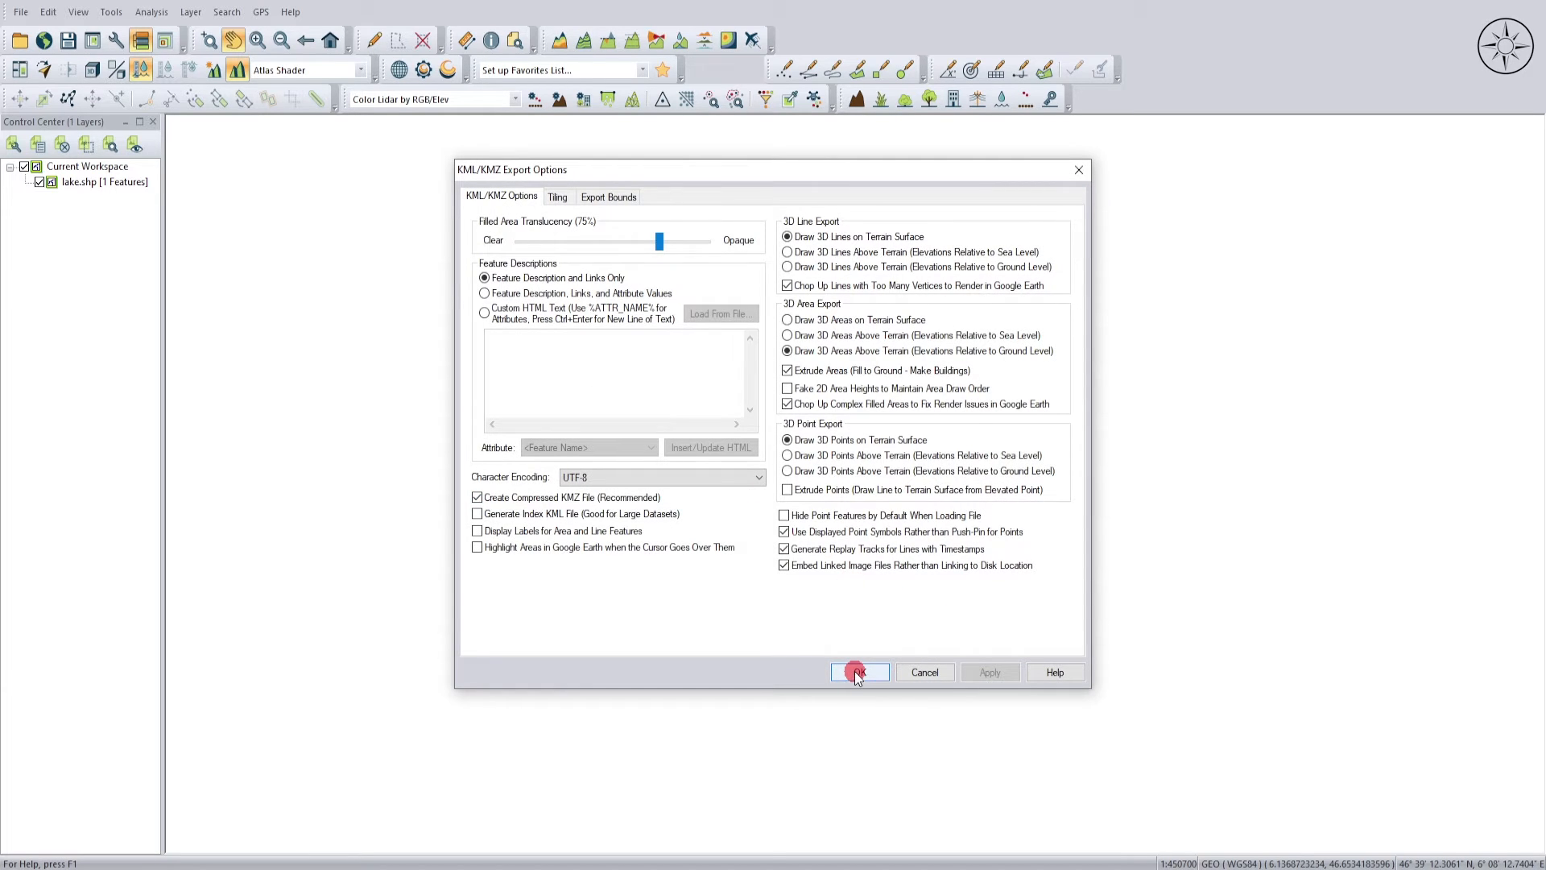
left_click(860, 672)
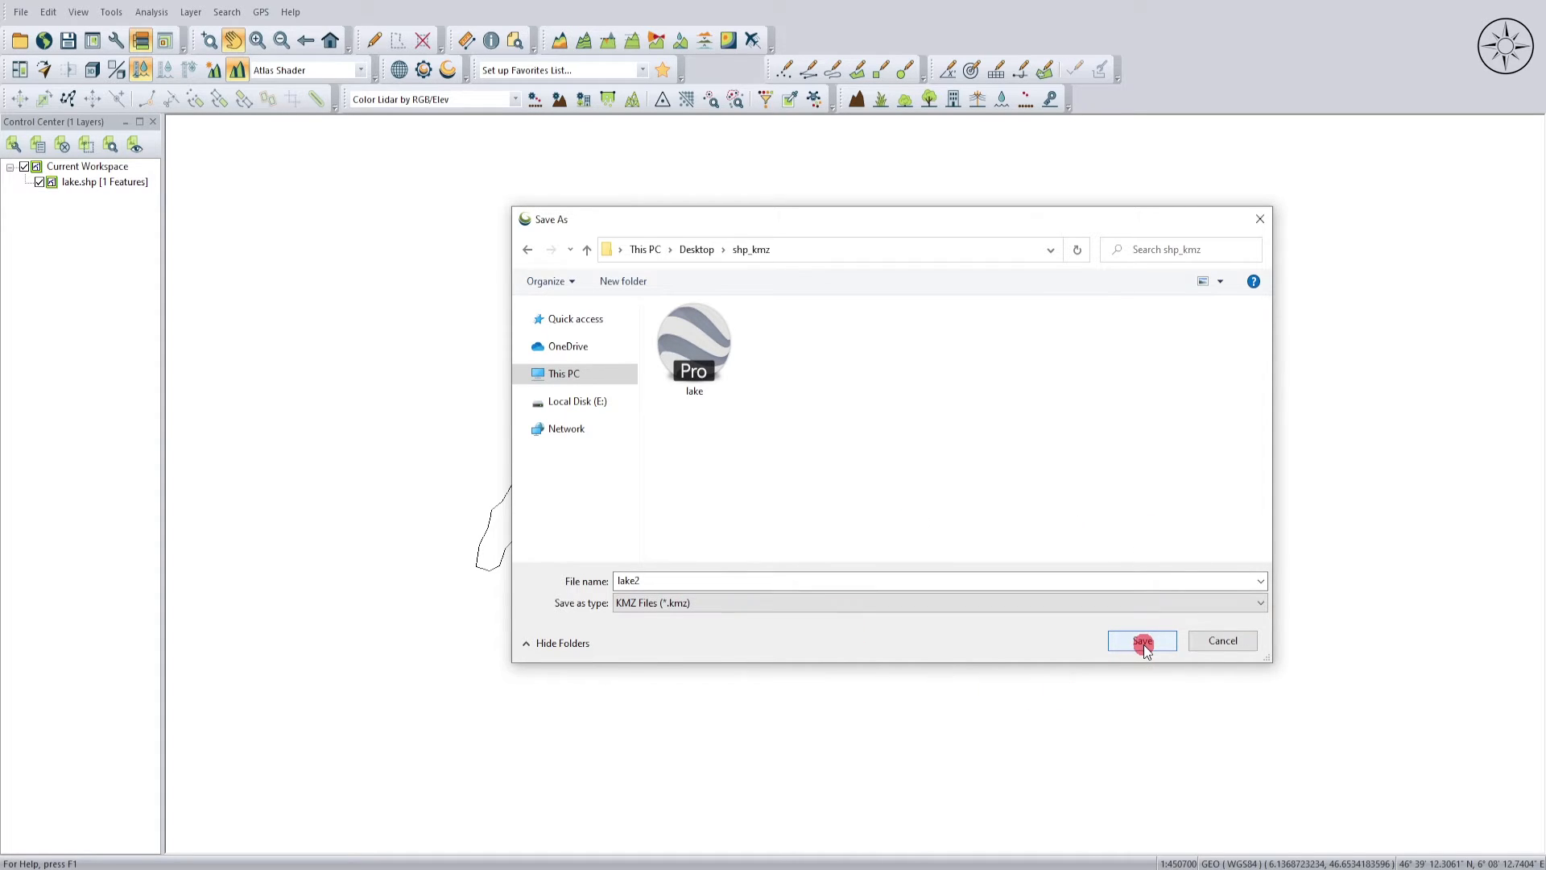
left_click(1141, 641)
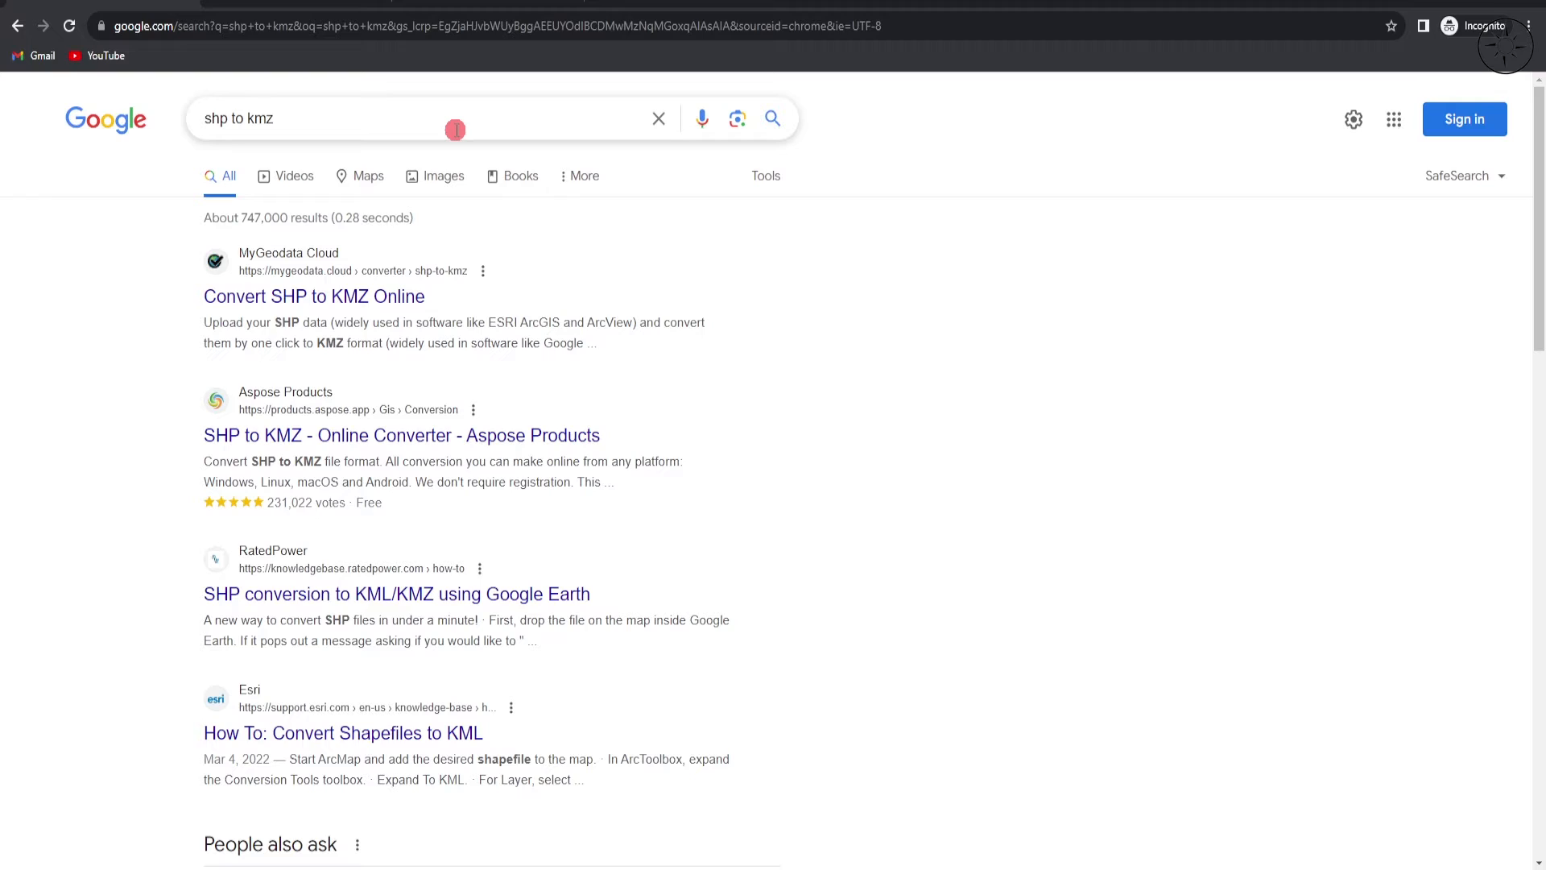
mouse_move(274, 303)
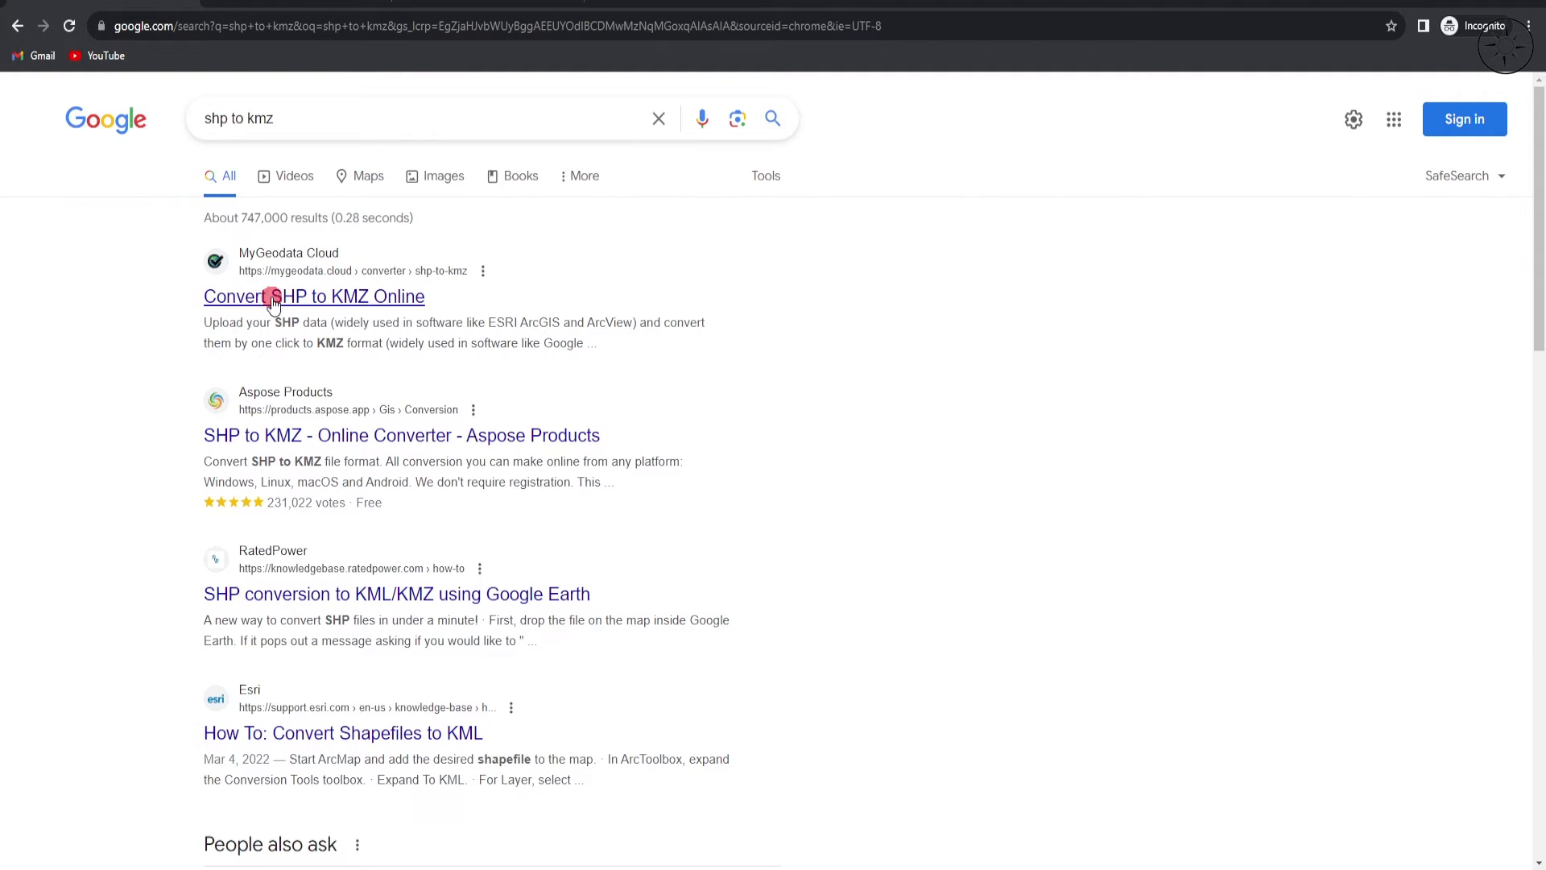
mouse_move(163, 312)
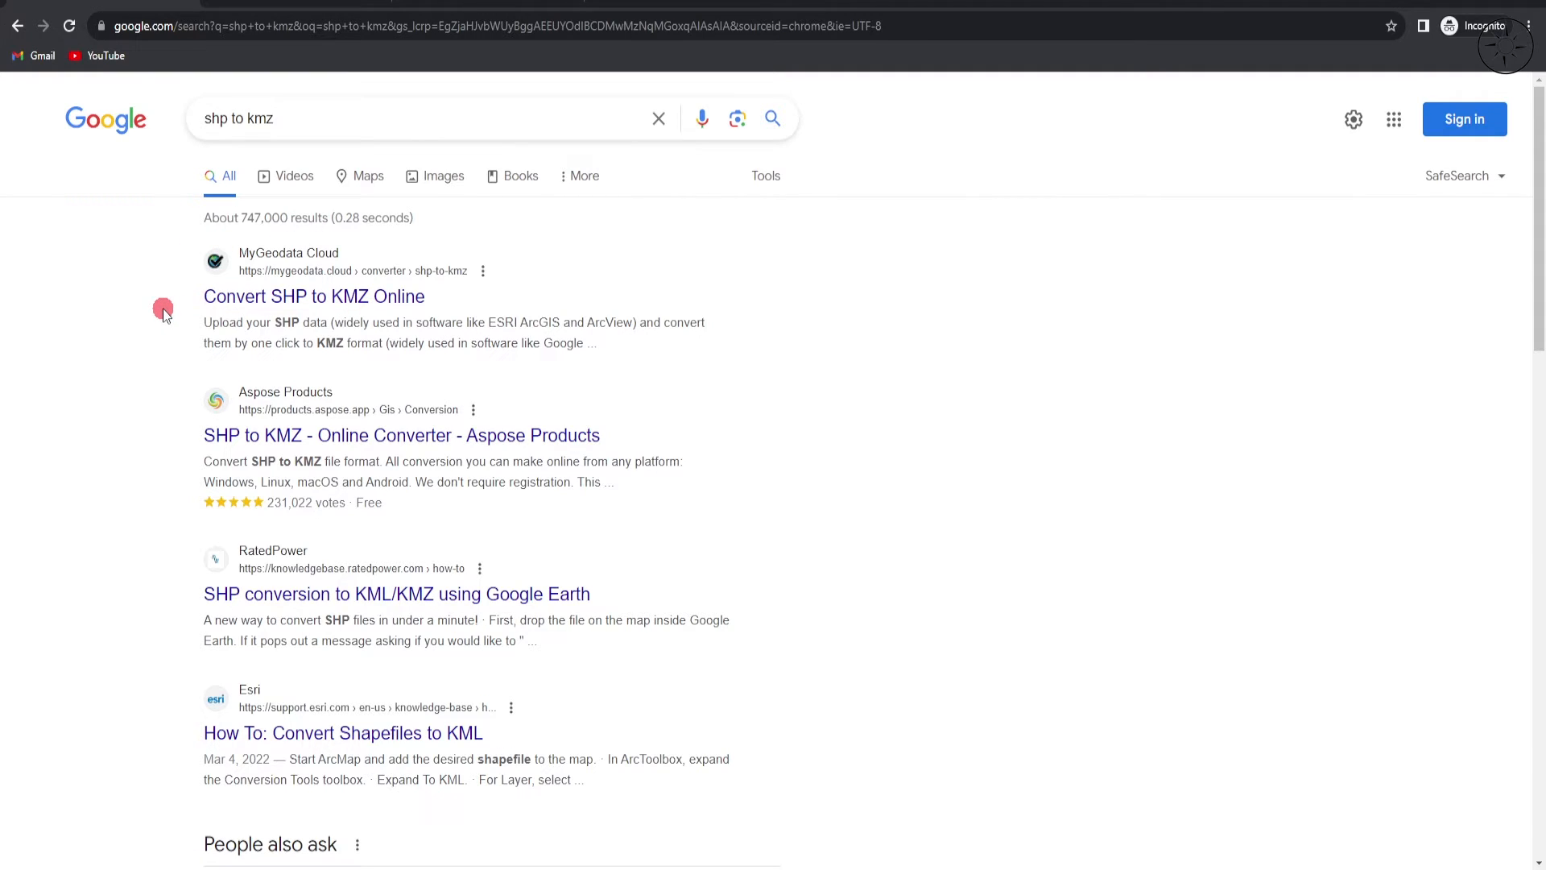
left_click(313, 295)
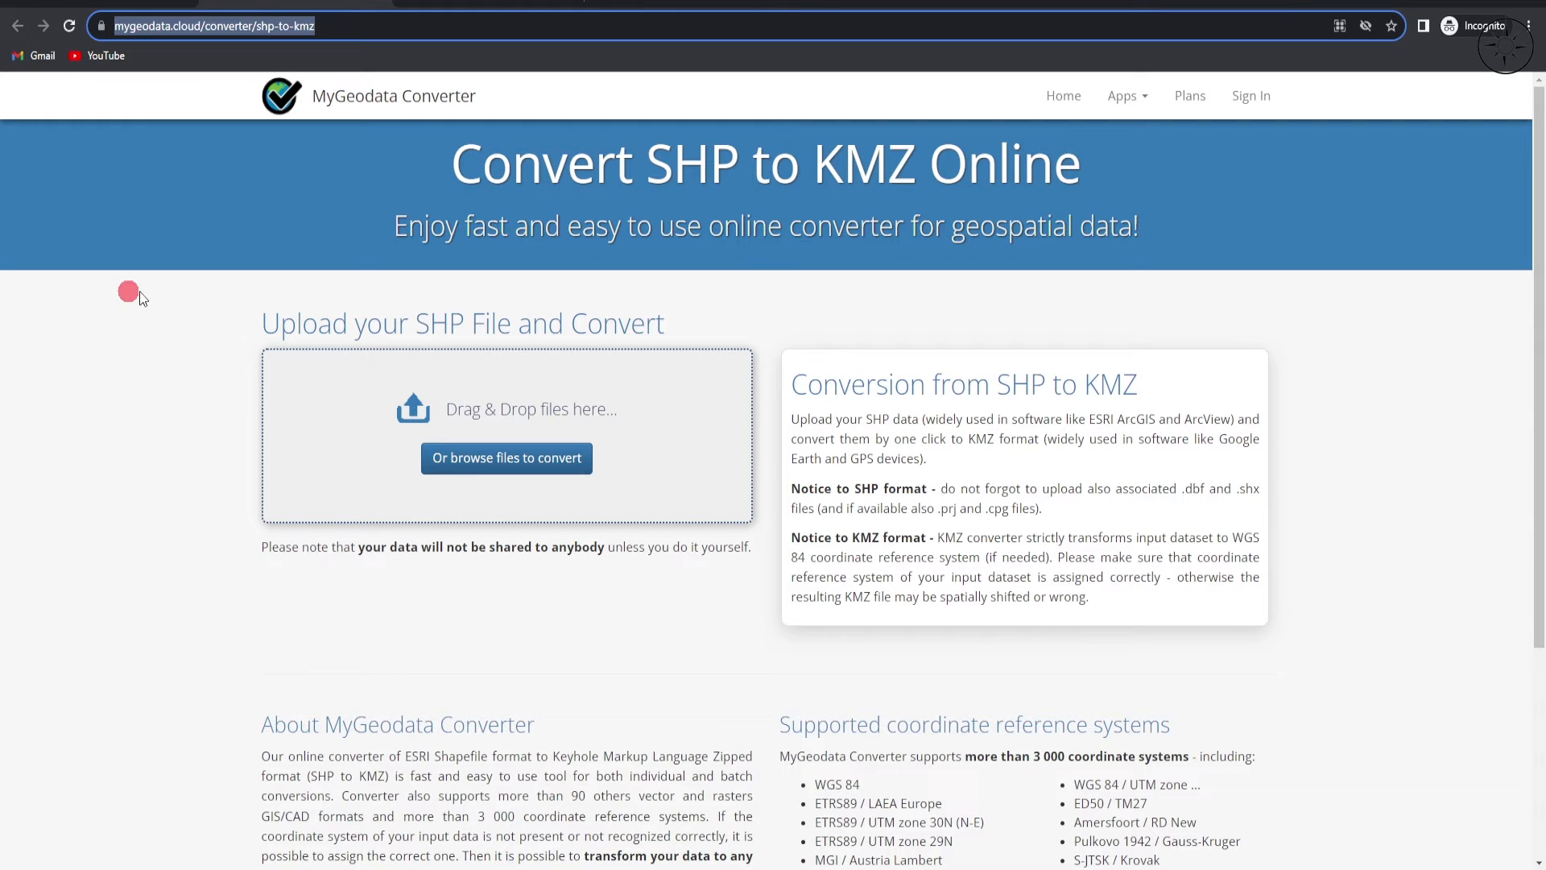
mouse_move(98, 418)
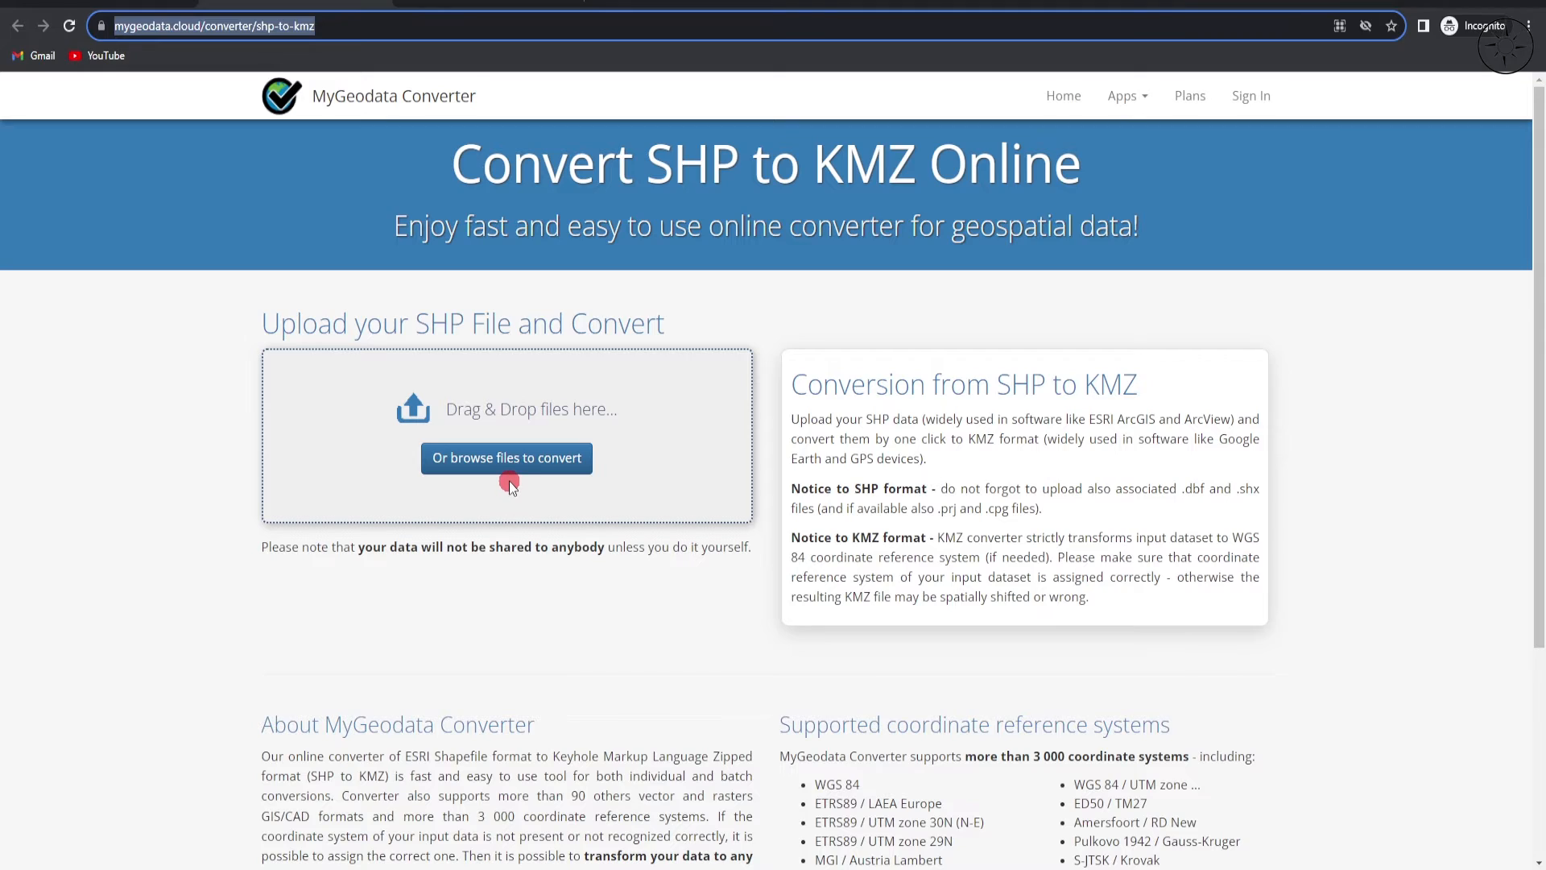
mouse_move(490, 434)
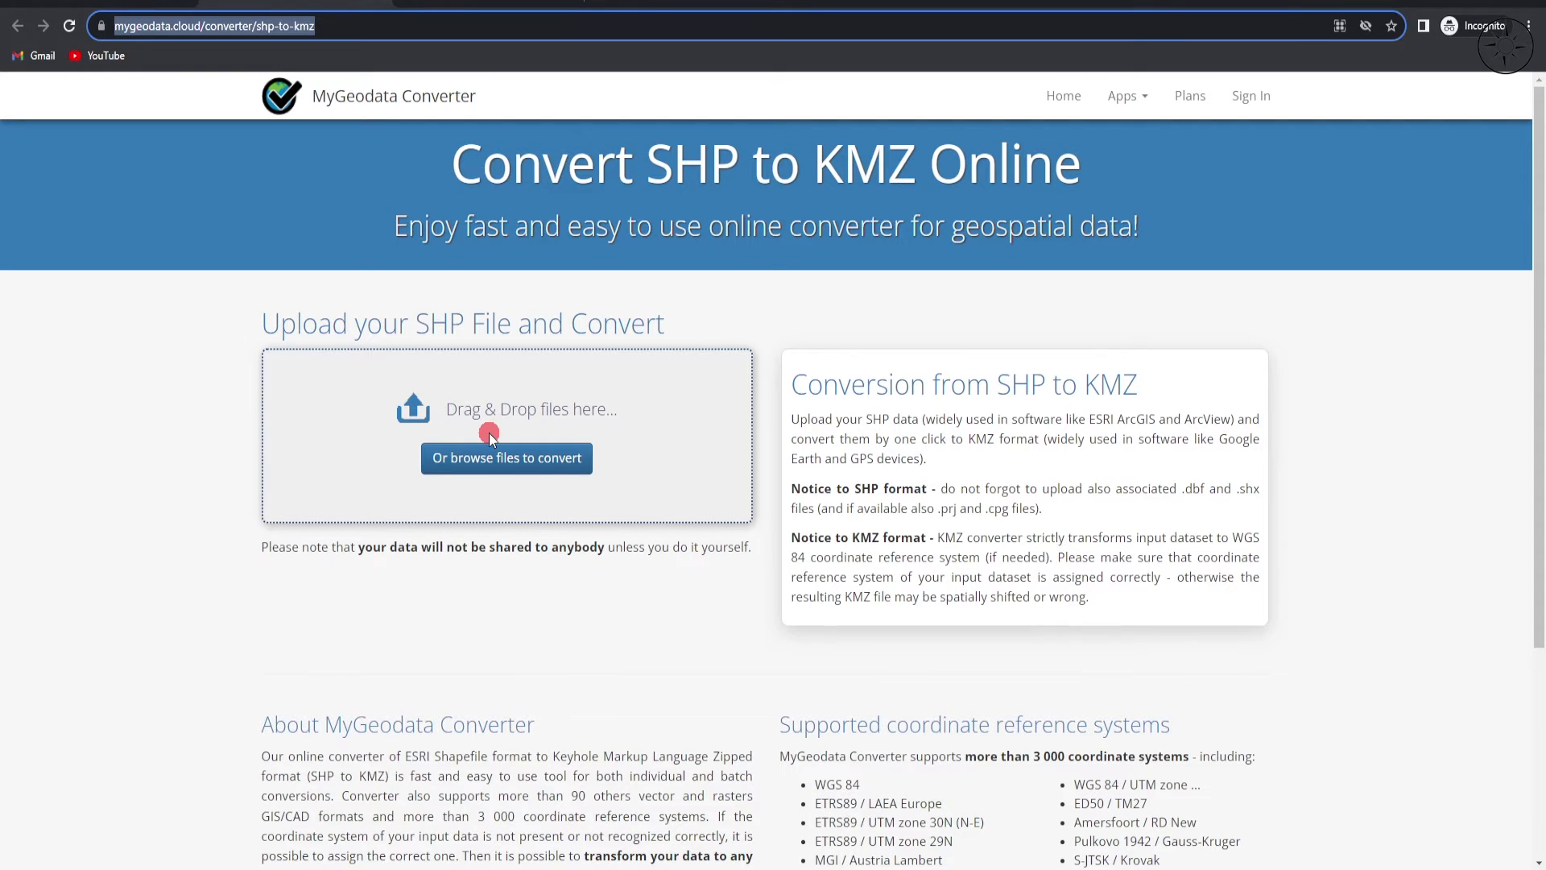
- Upload all seven lake.* shapefile component files from shp_kmz to MyGeodata Converter
left_click(506, 457)
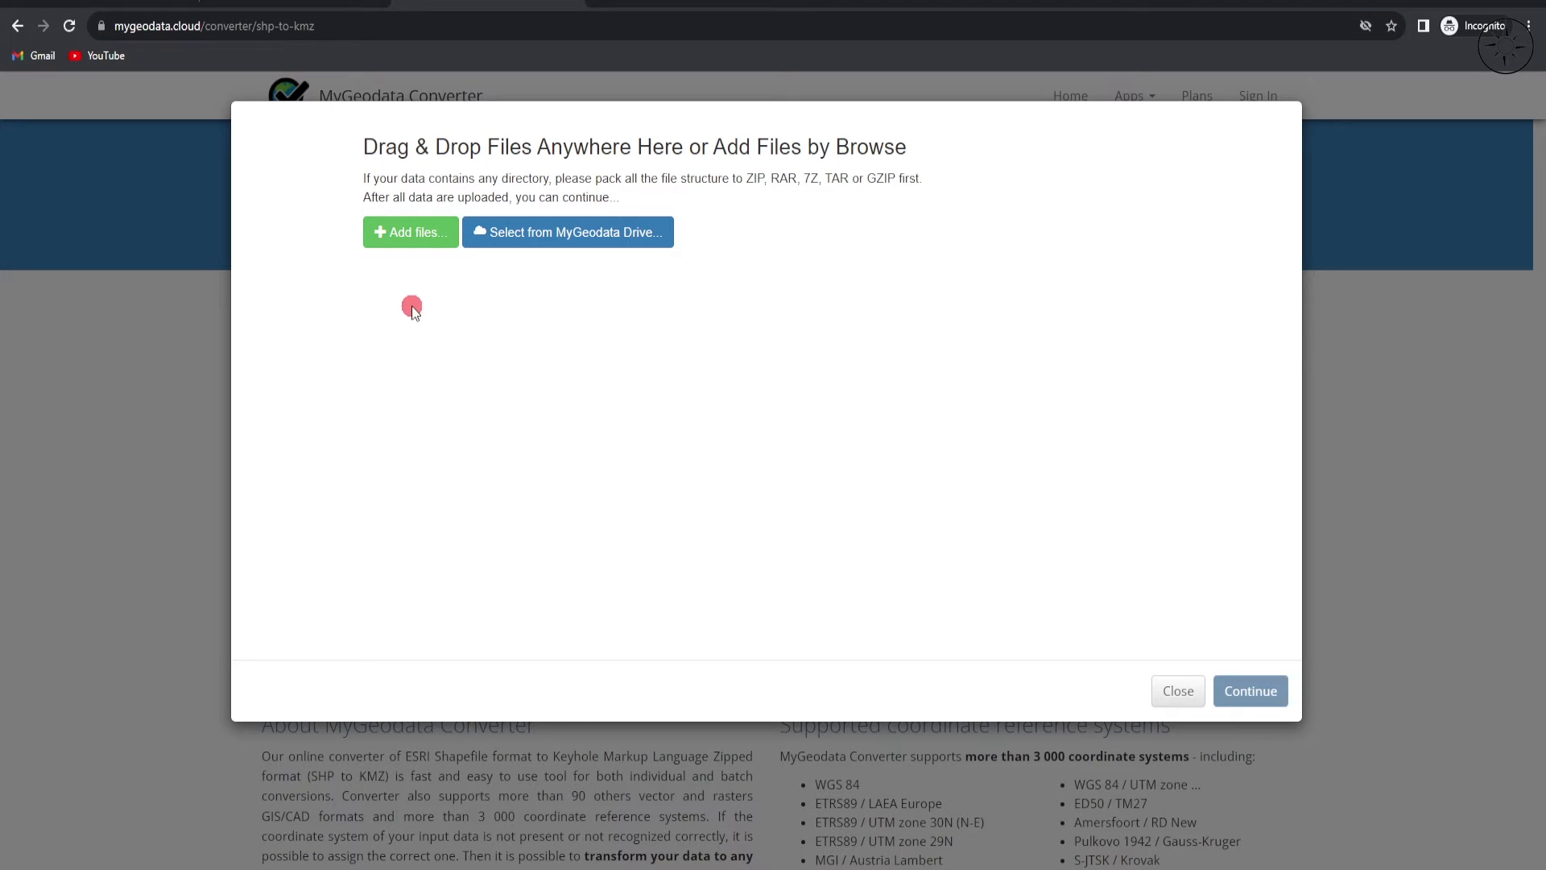
left_click(409, 232)
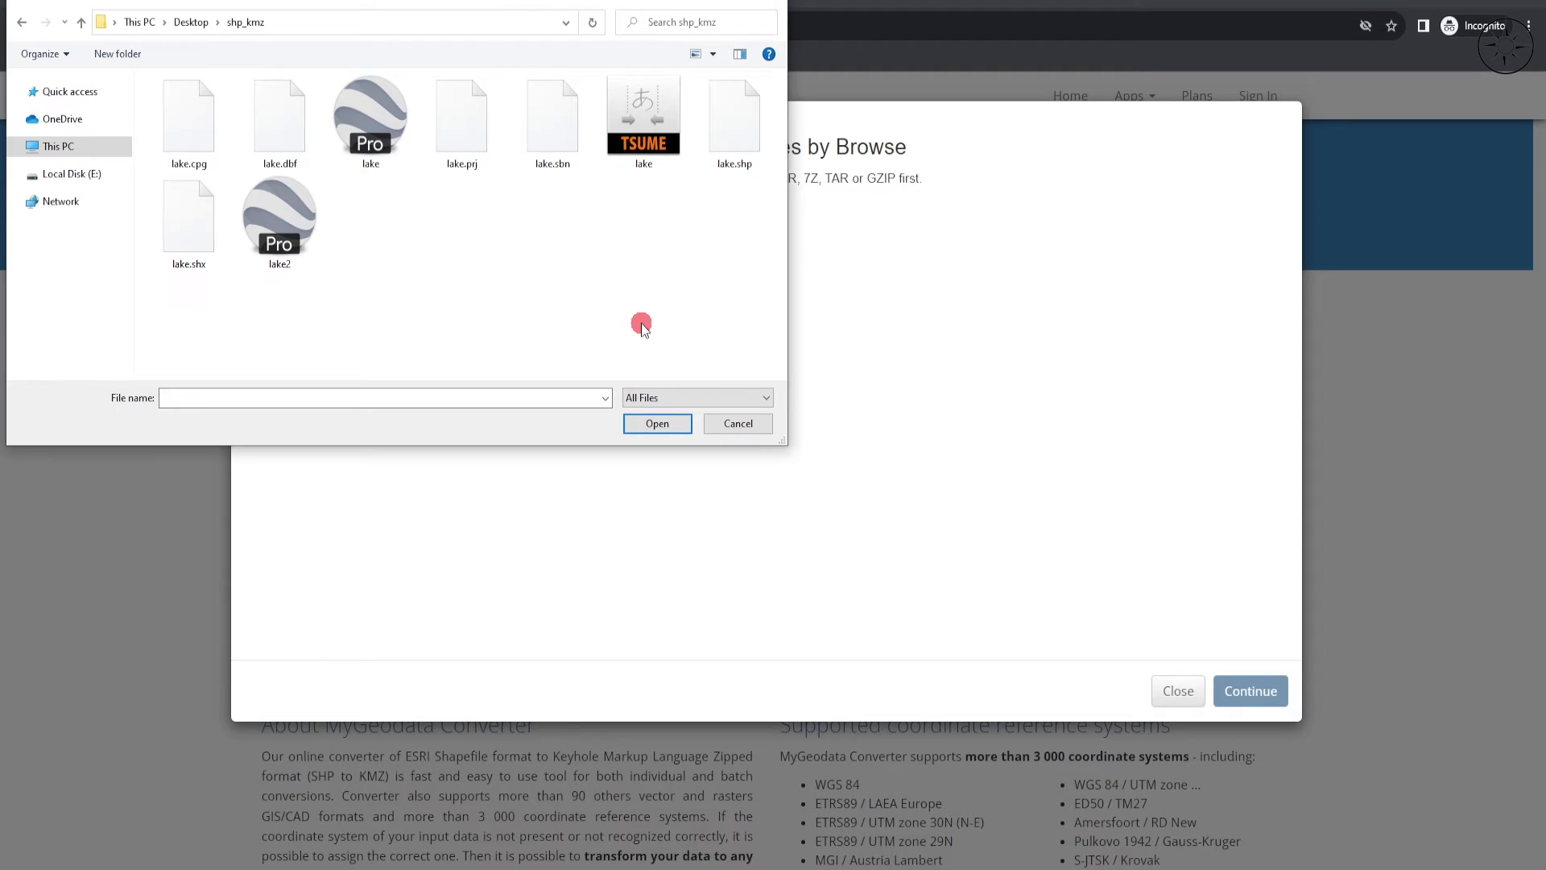
left_click(551, 118)
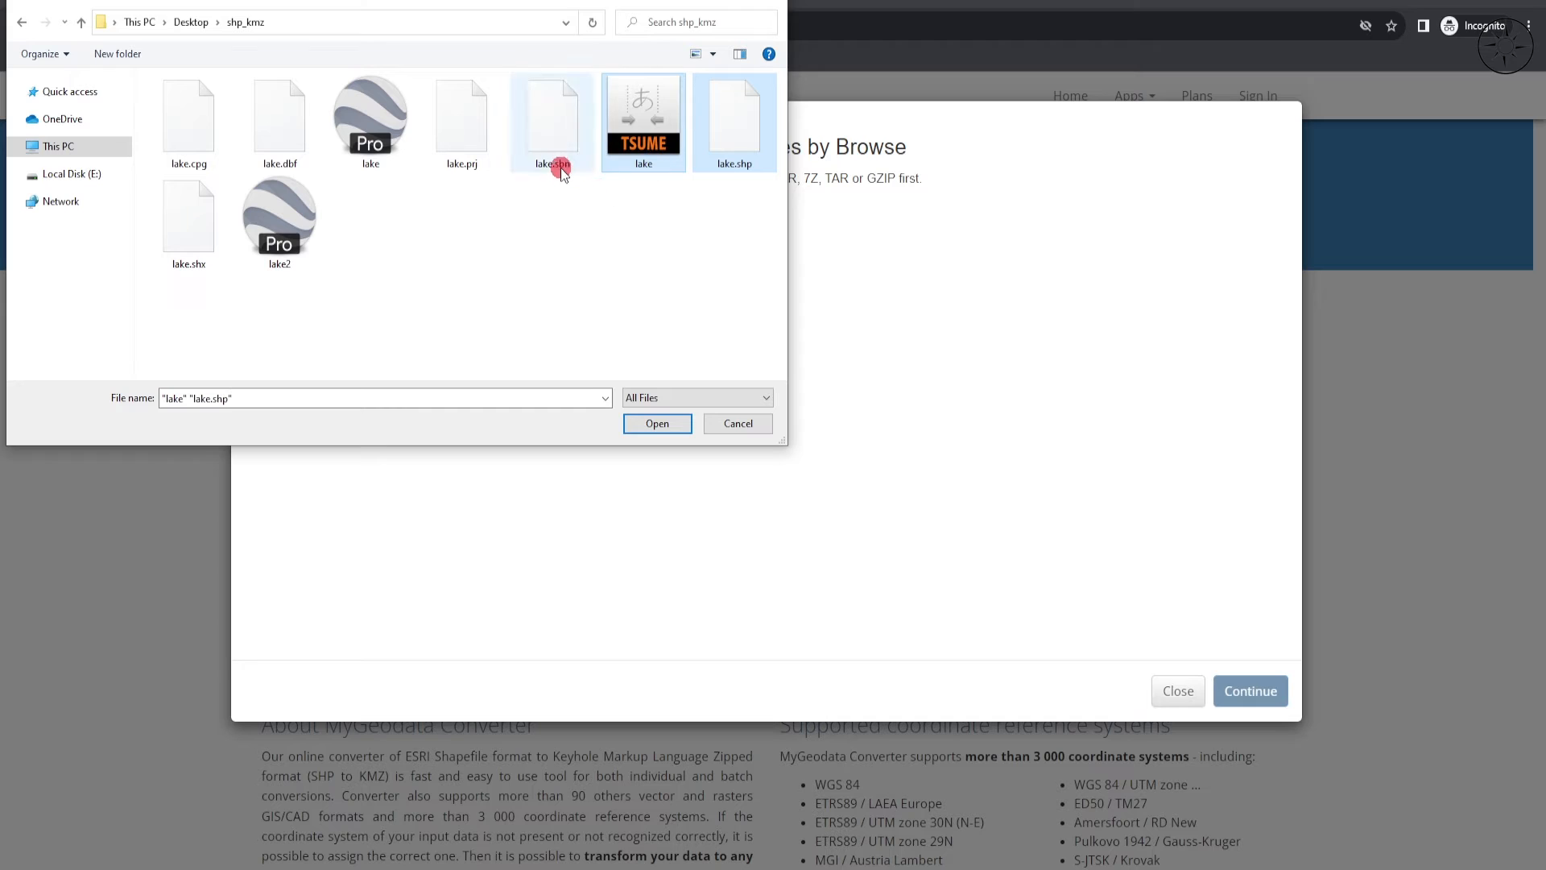
key("ctrl+a")
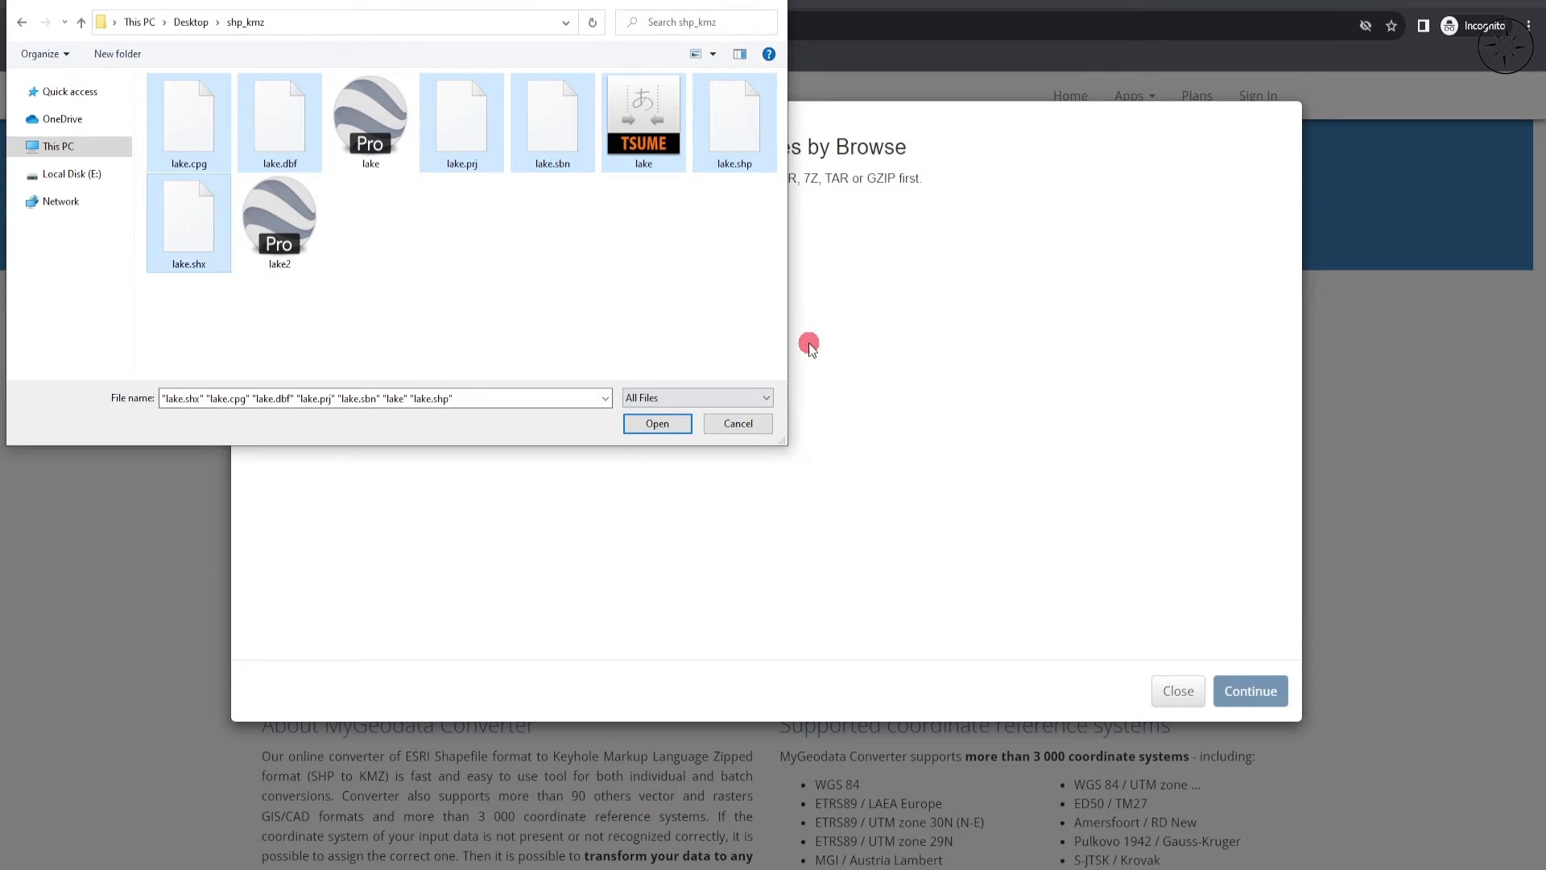
left_click(657, 423)
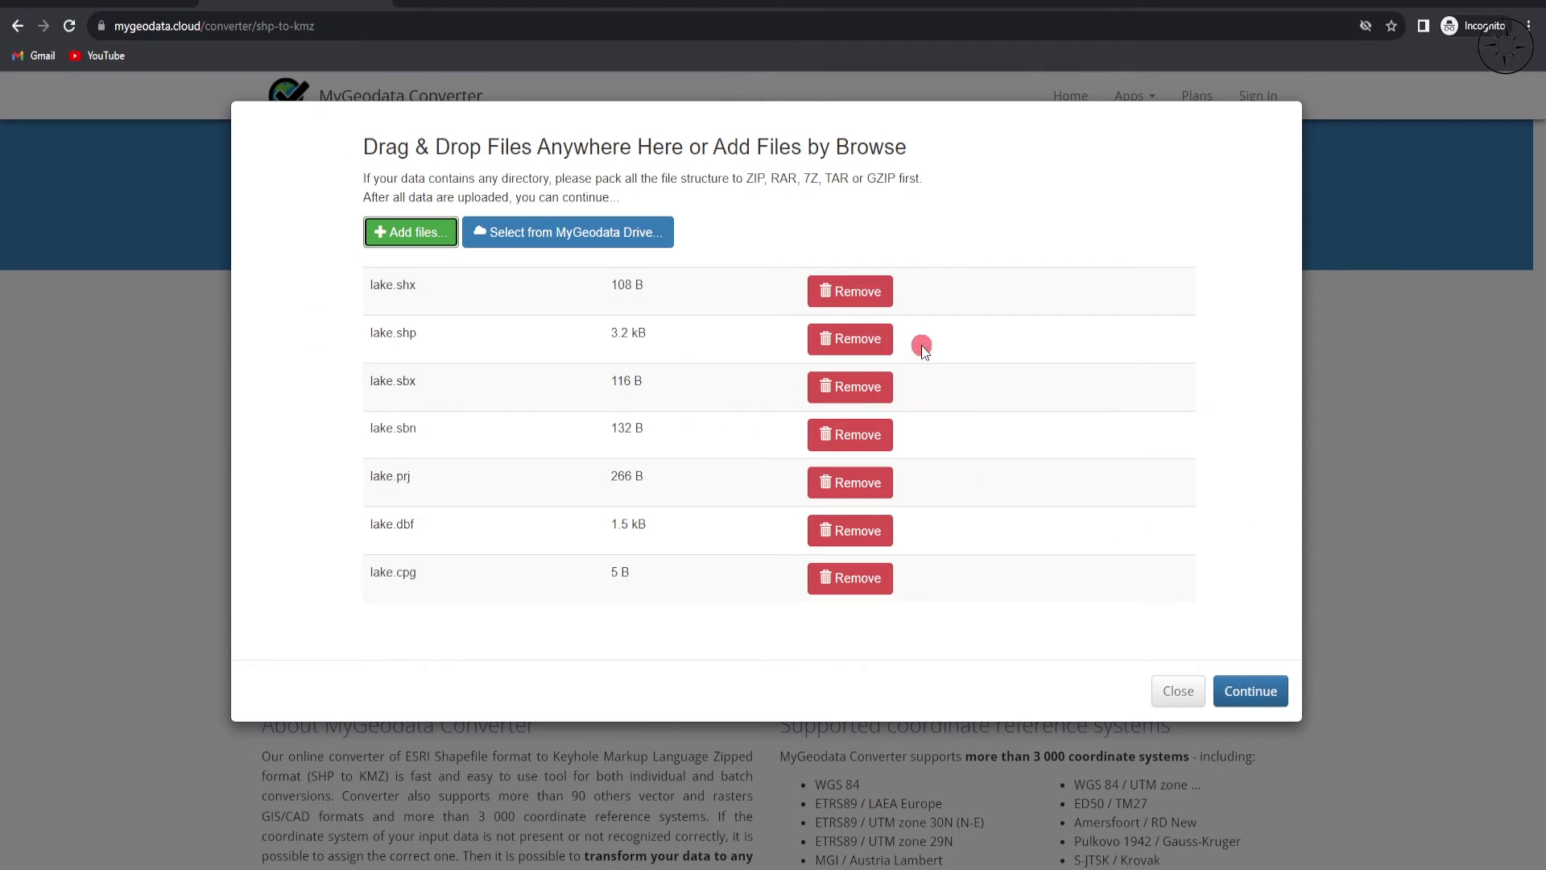
mouse_move(1249, 690)
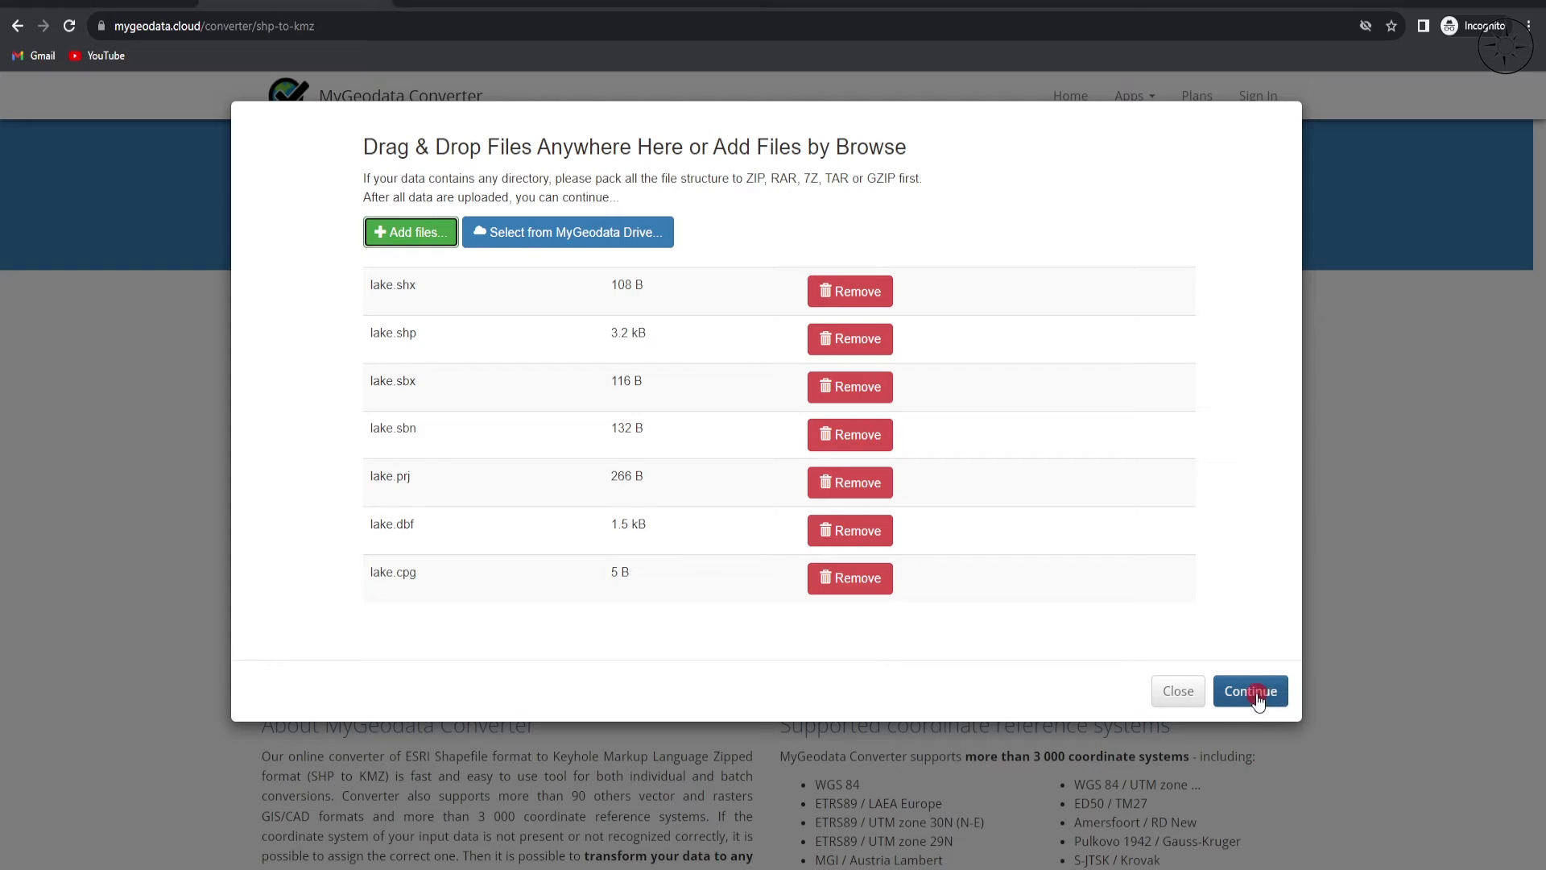
- Convert the uploaded lake data to KMZ and download the mygeodata ZIP result
left_click(1249, 691)
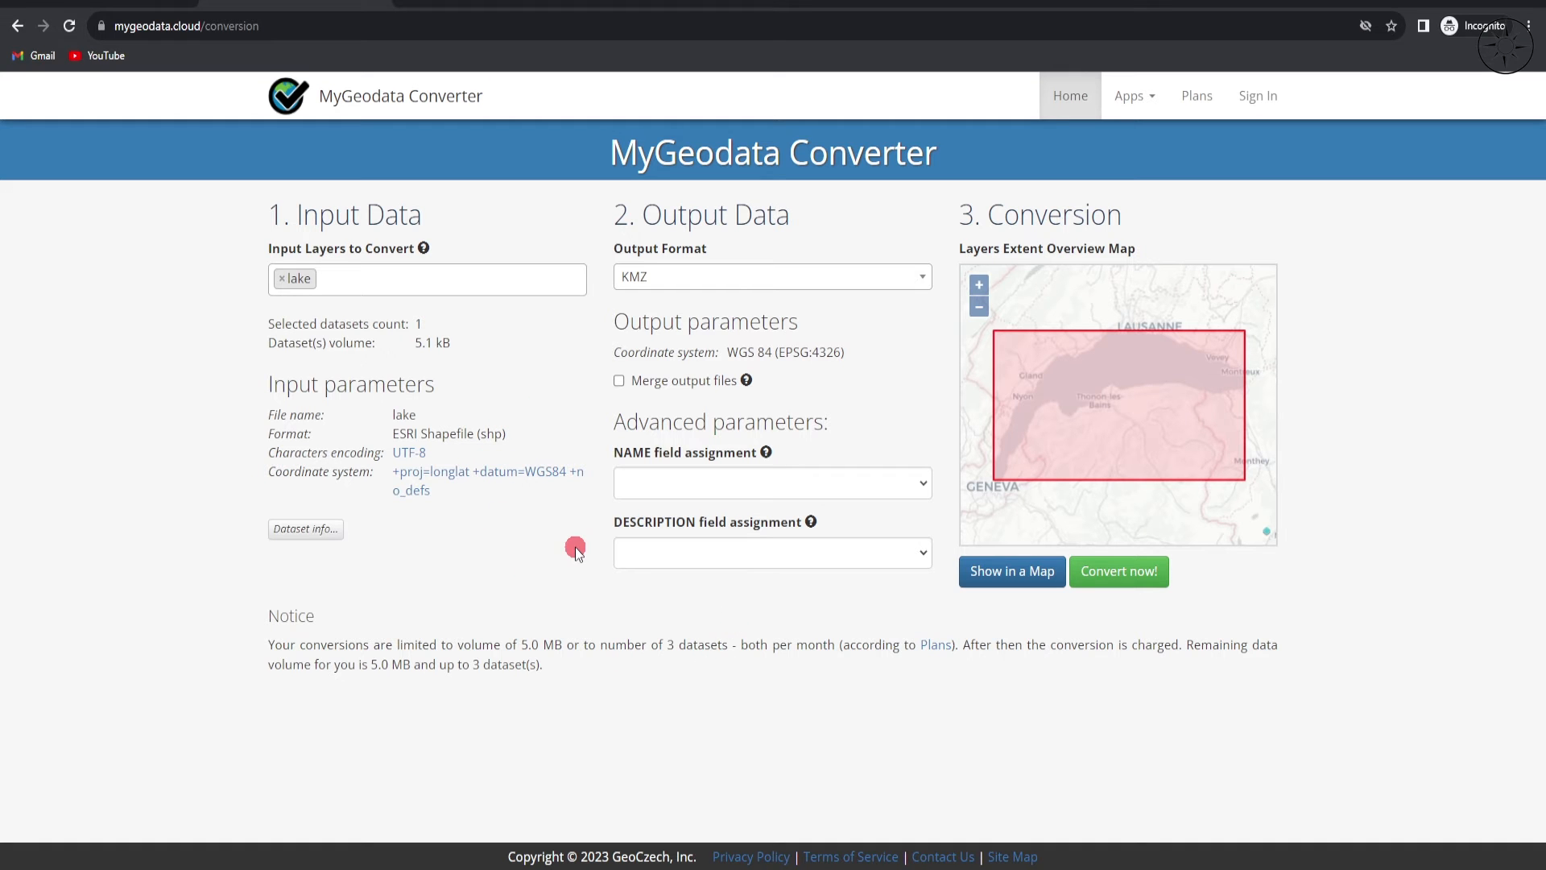
mouse_move(1194, 412)
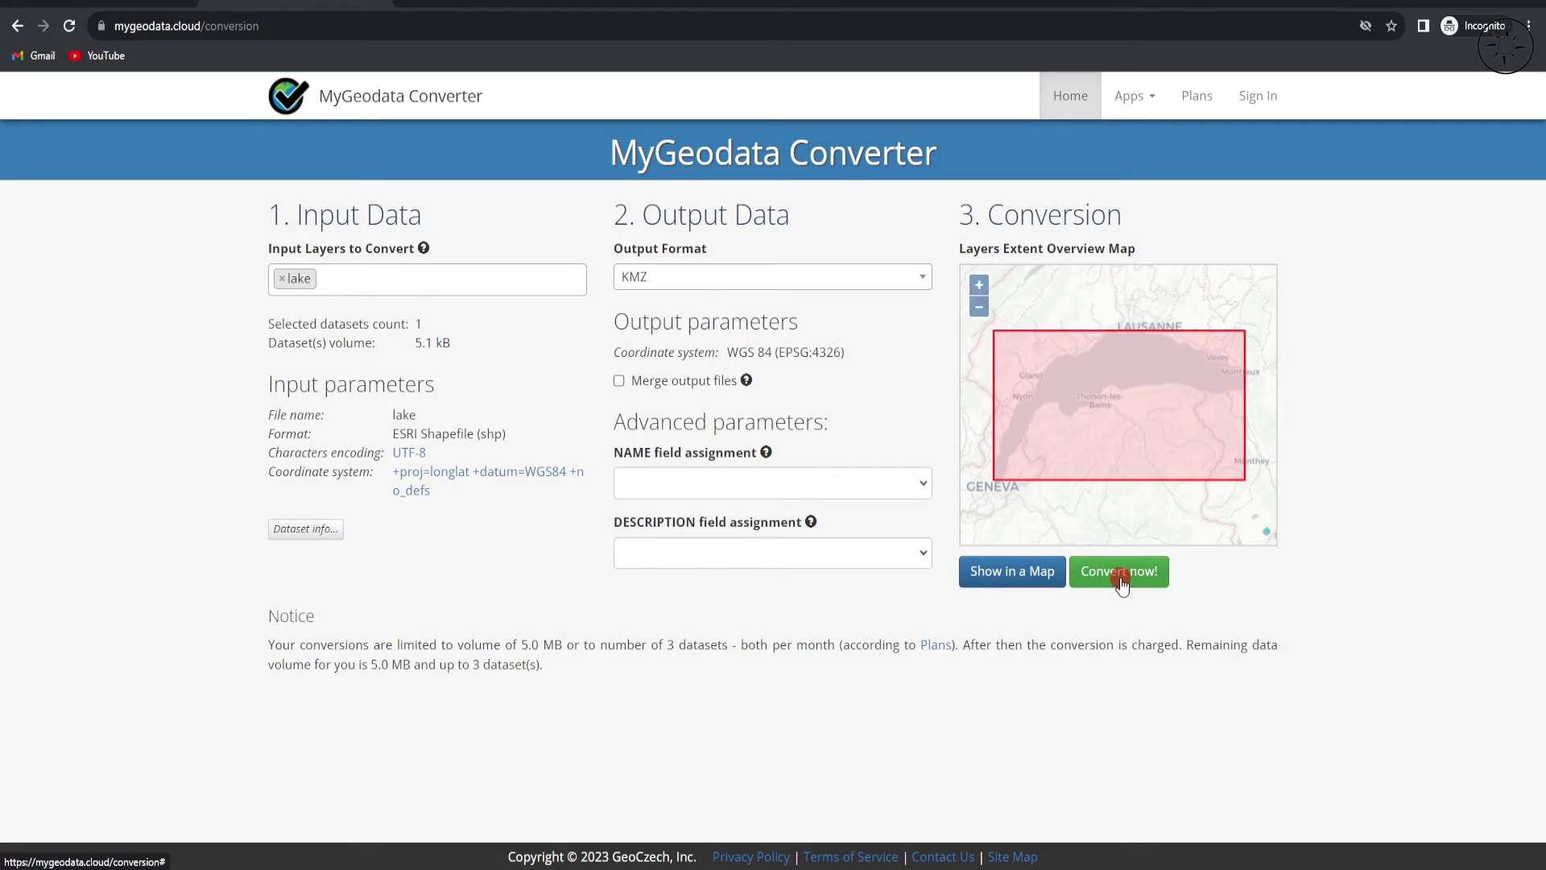
left_click(1118, 571)
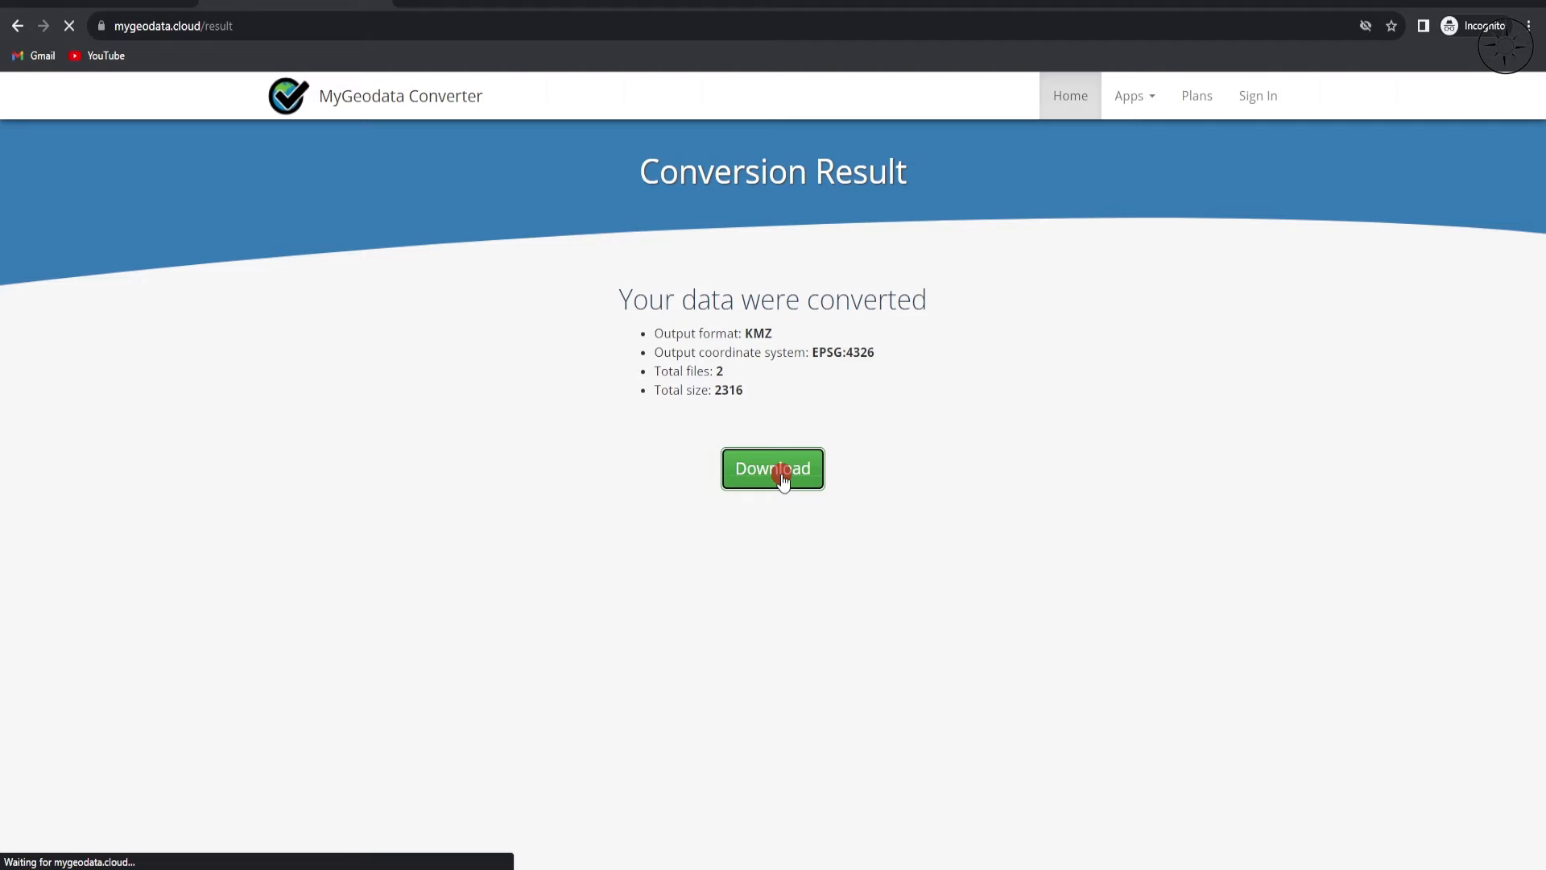
left_click(772, 469)
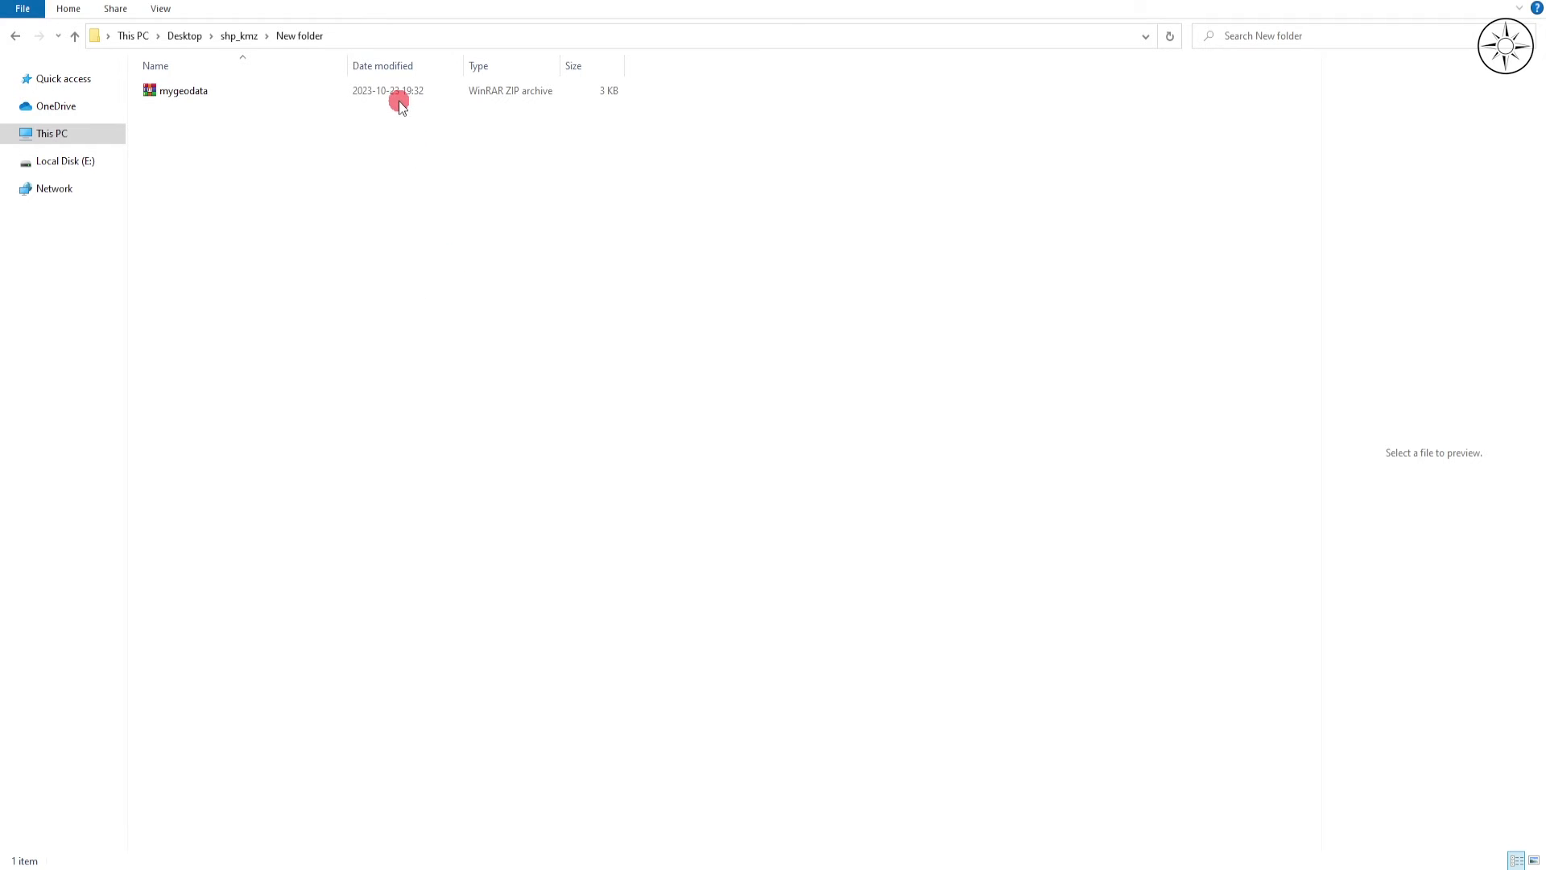
- Extract the mygeodata ZIP in New folder, producing the lake KMZ and a log file
right_click(184, 90)
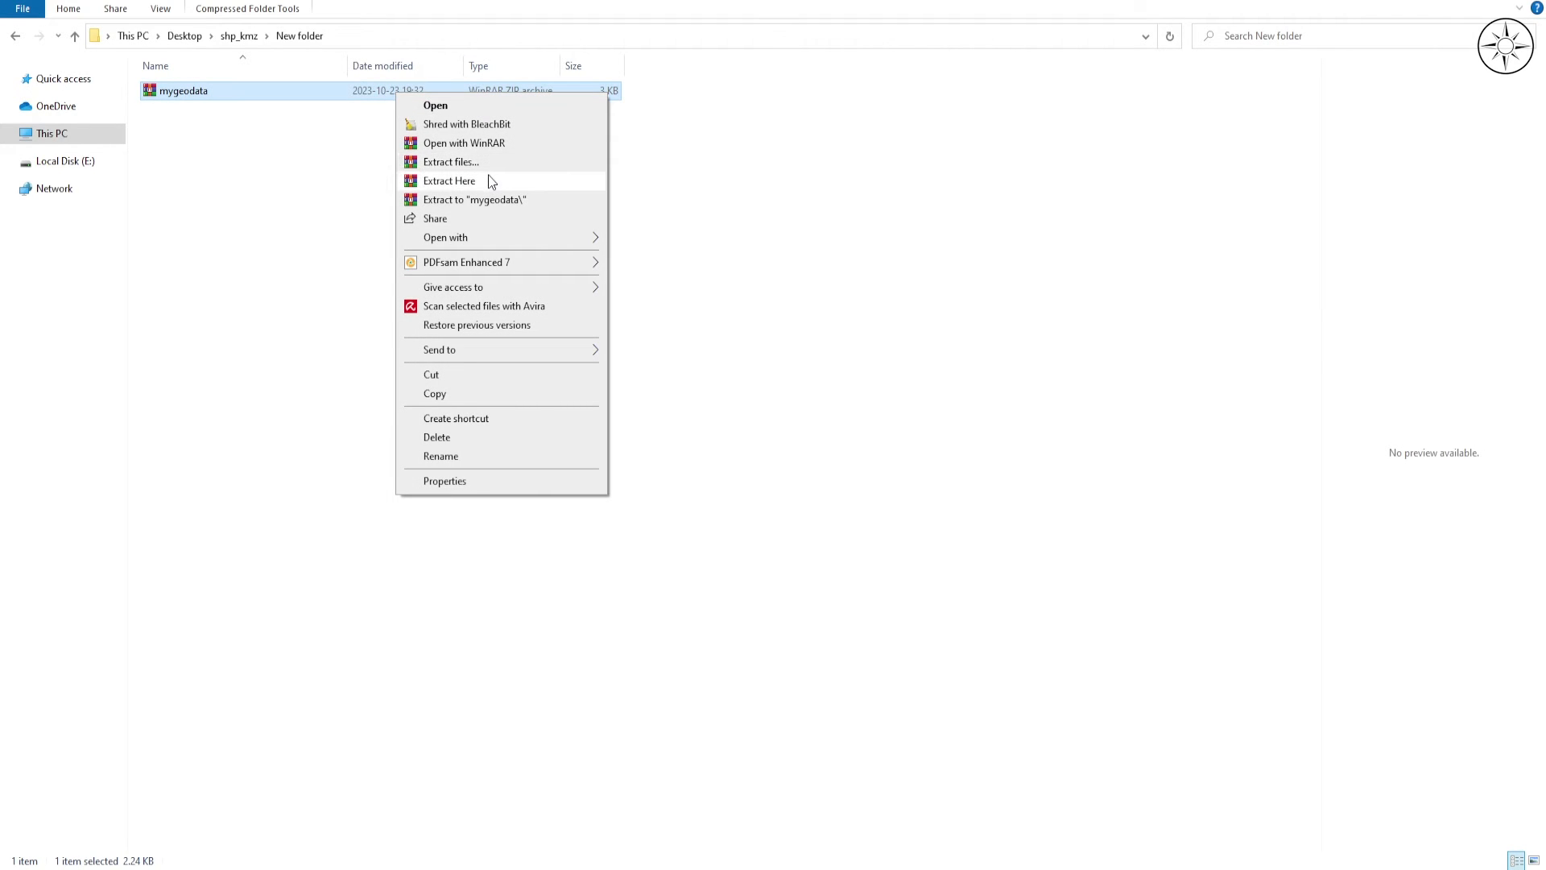
left_click(450, 180)
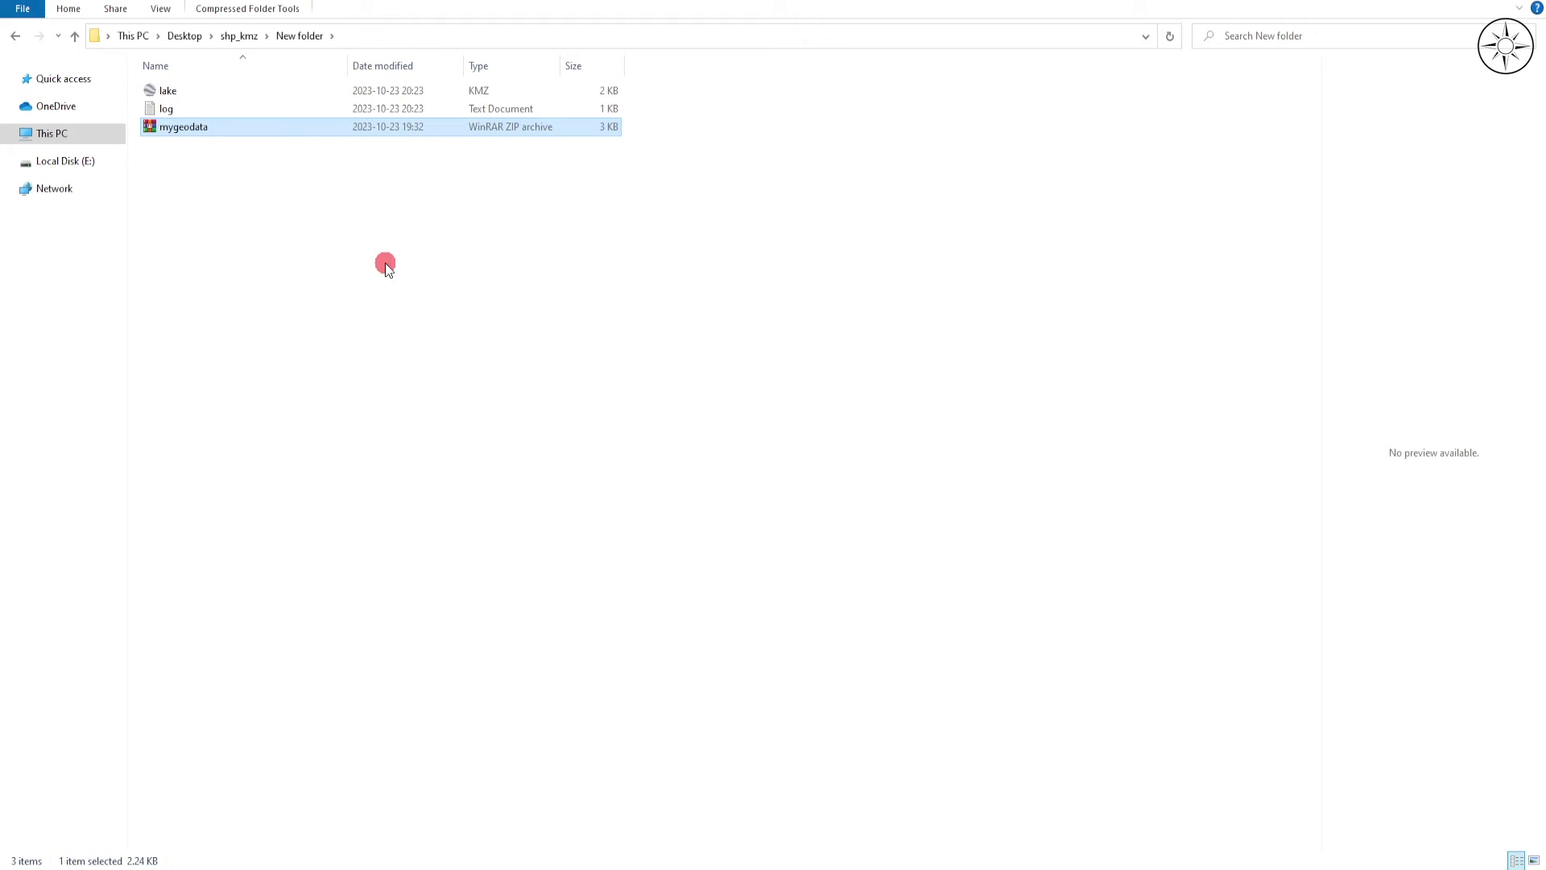
left_click(168, 89)
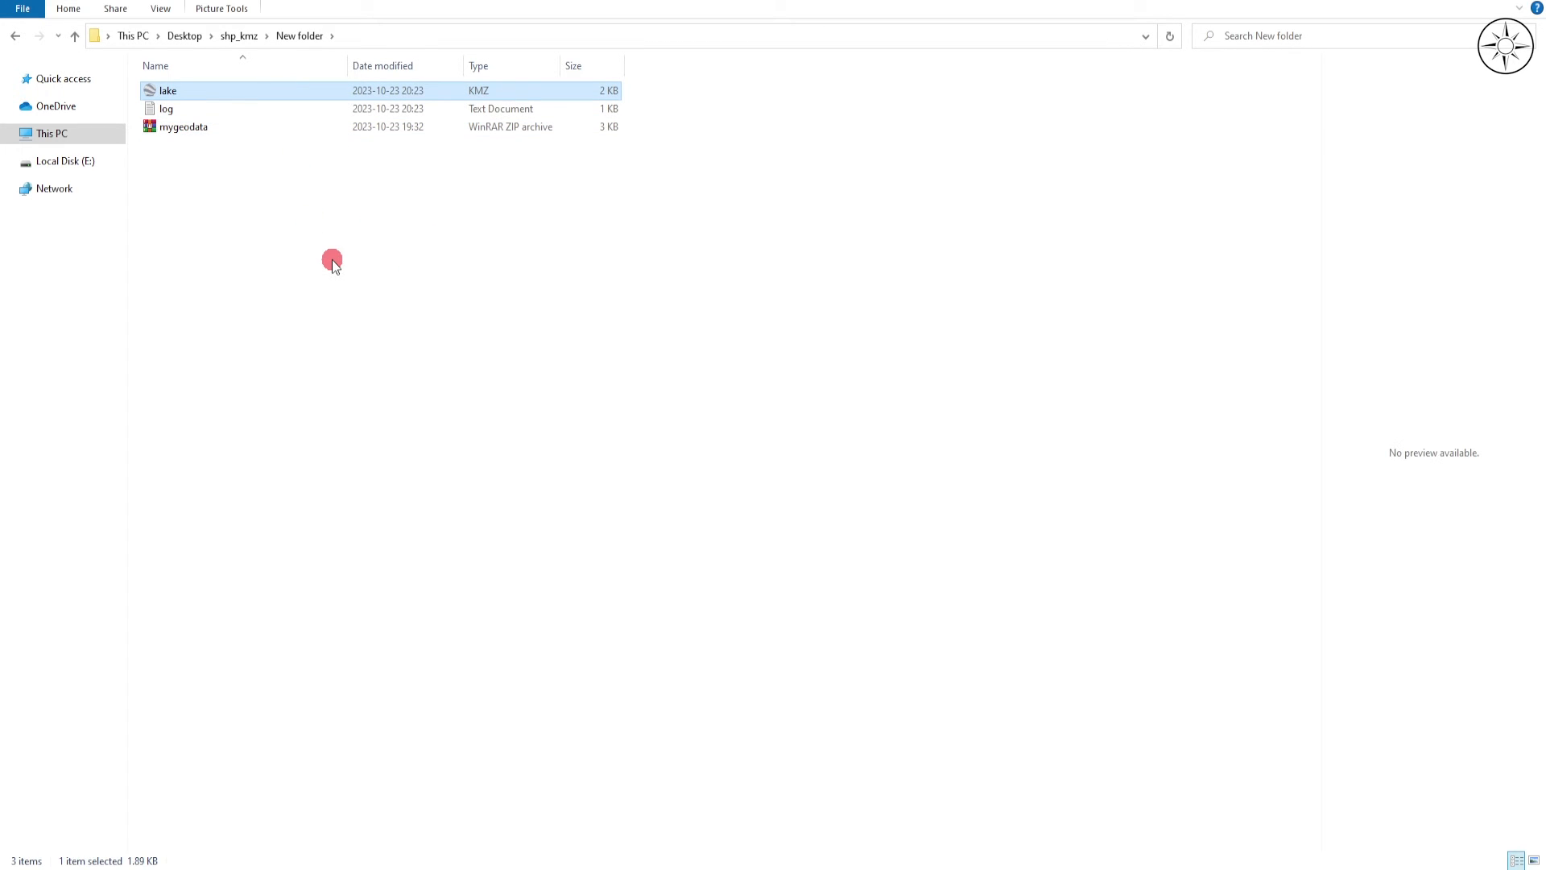
left_click(646, 418)
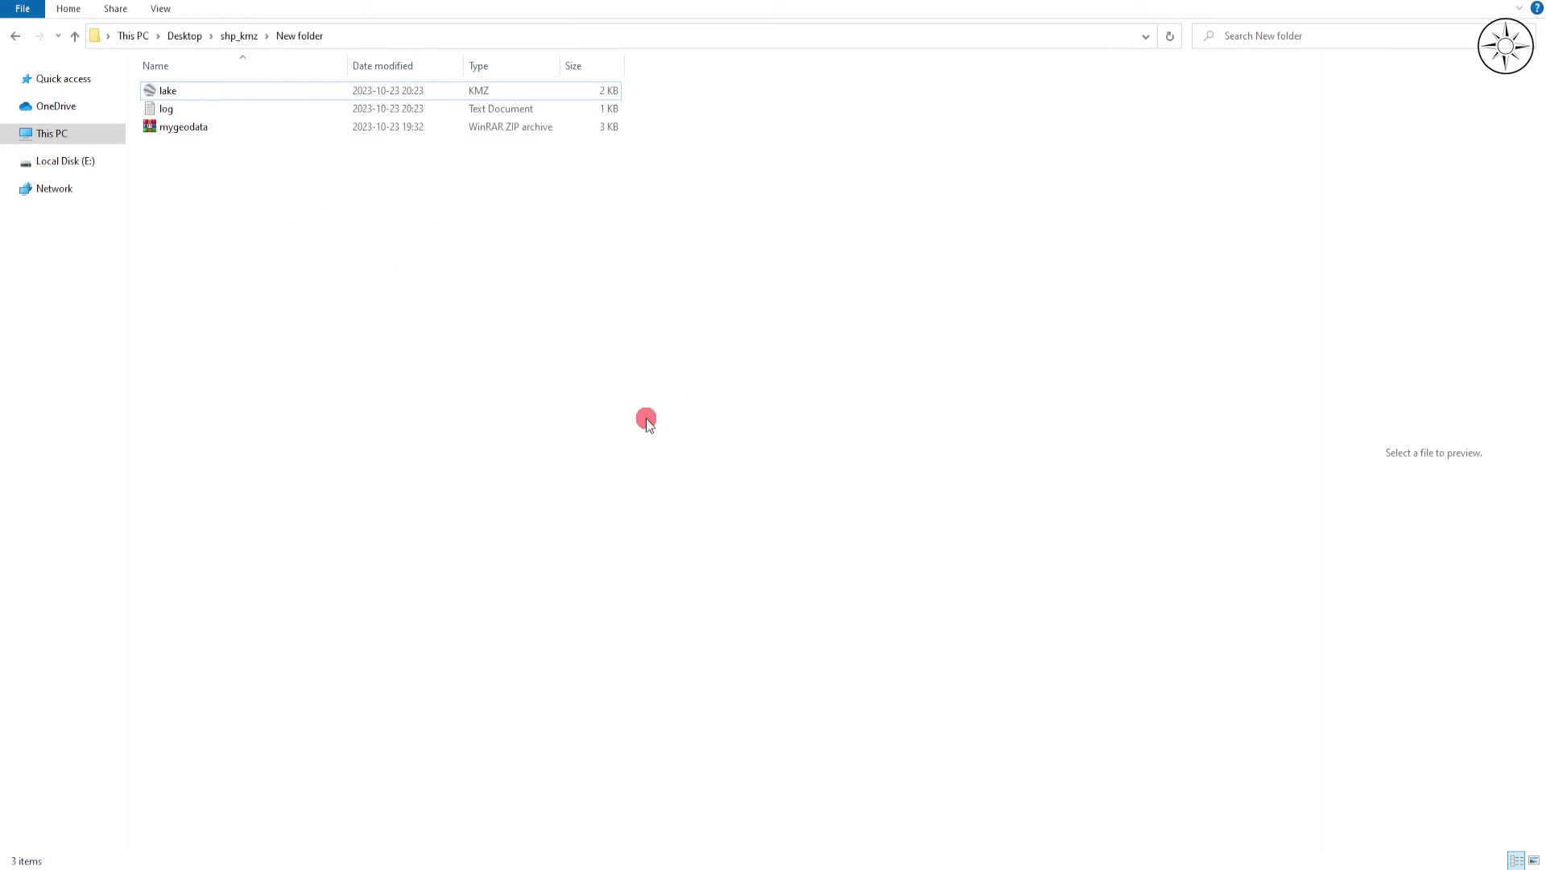